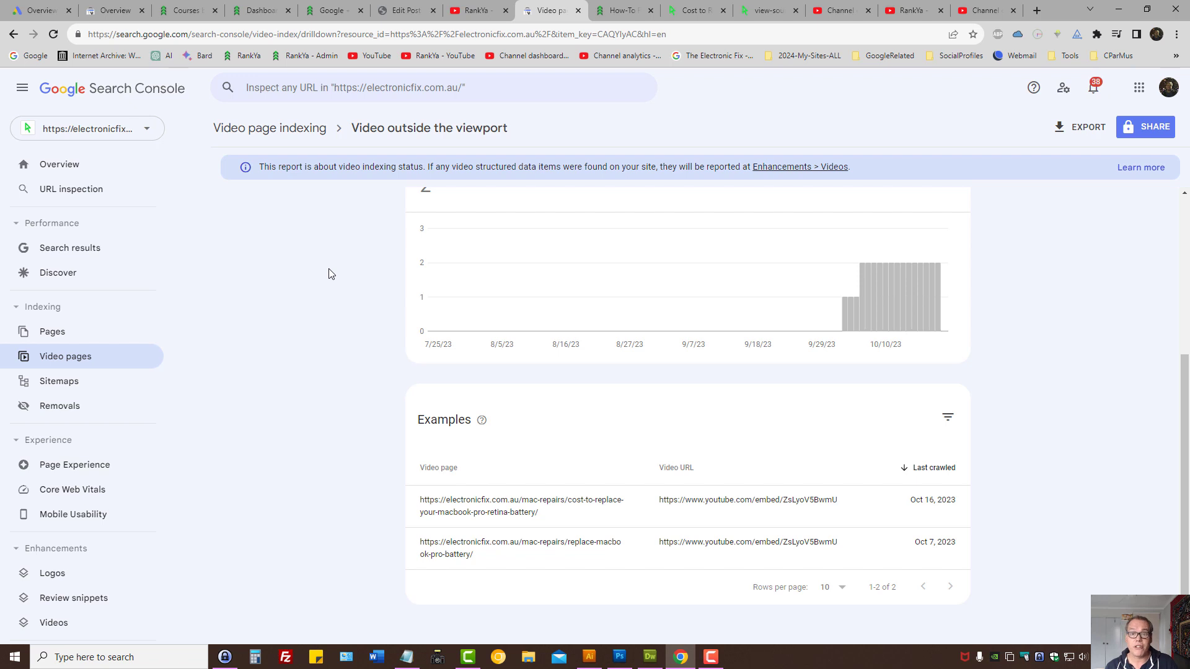
mouse_move(269, 128)
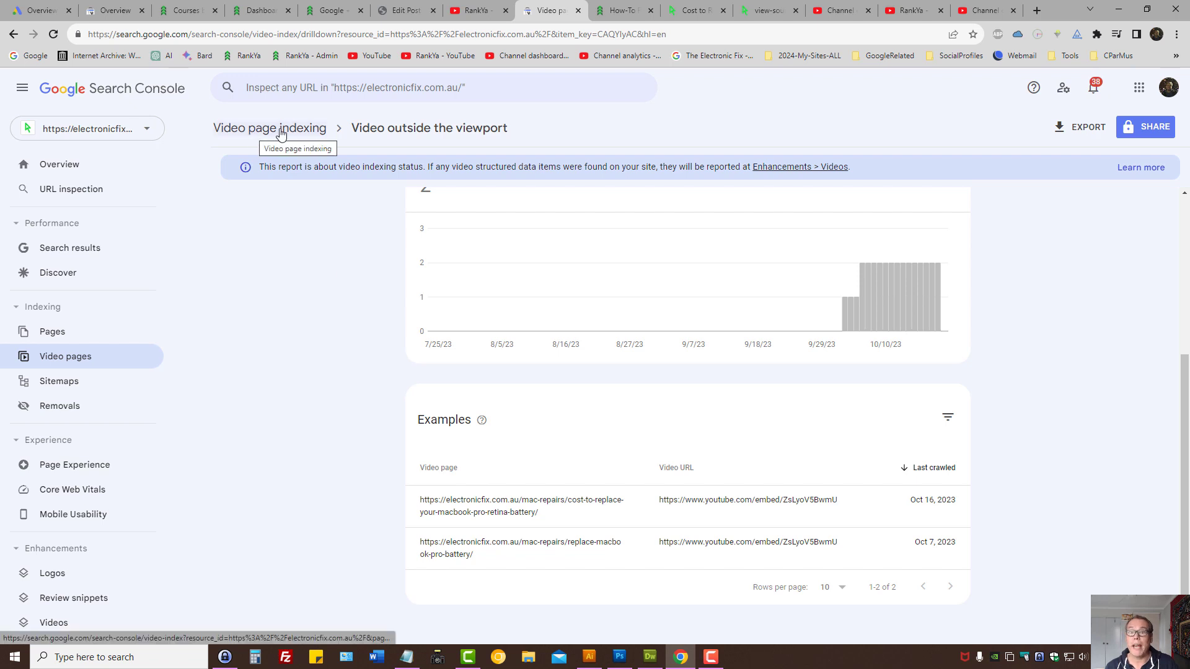
mouse_move(342, 128)
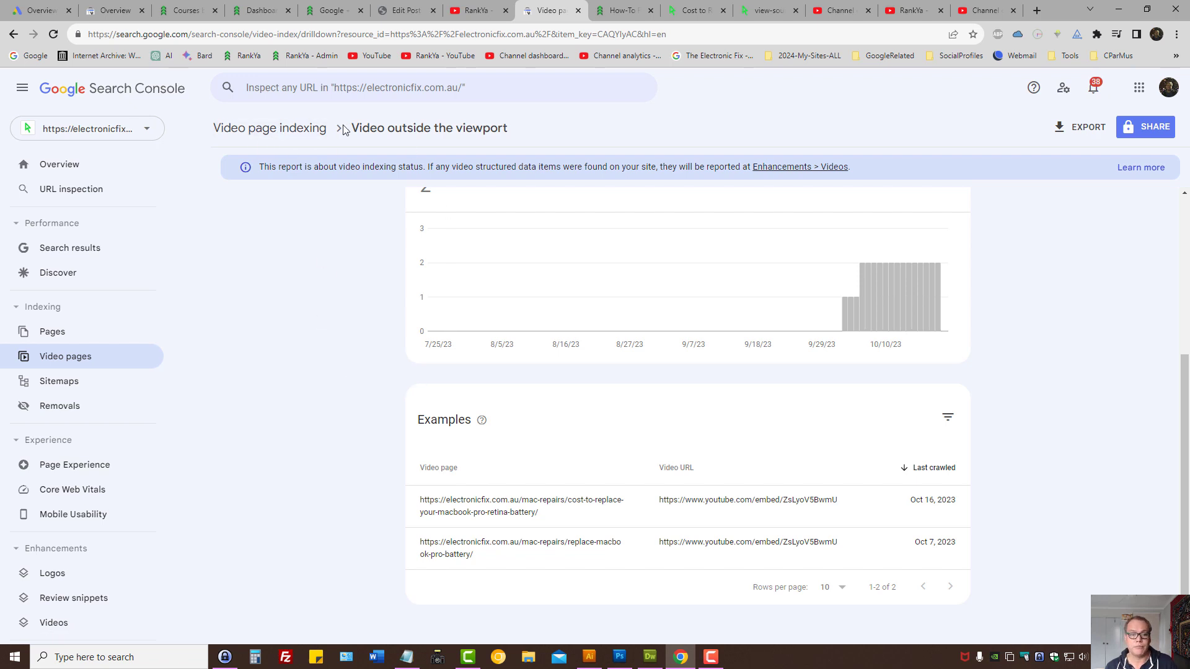
From the video indexing overview, open the 'Video outside the viewport' report and scroll to its Examples list
click(269, 128)
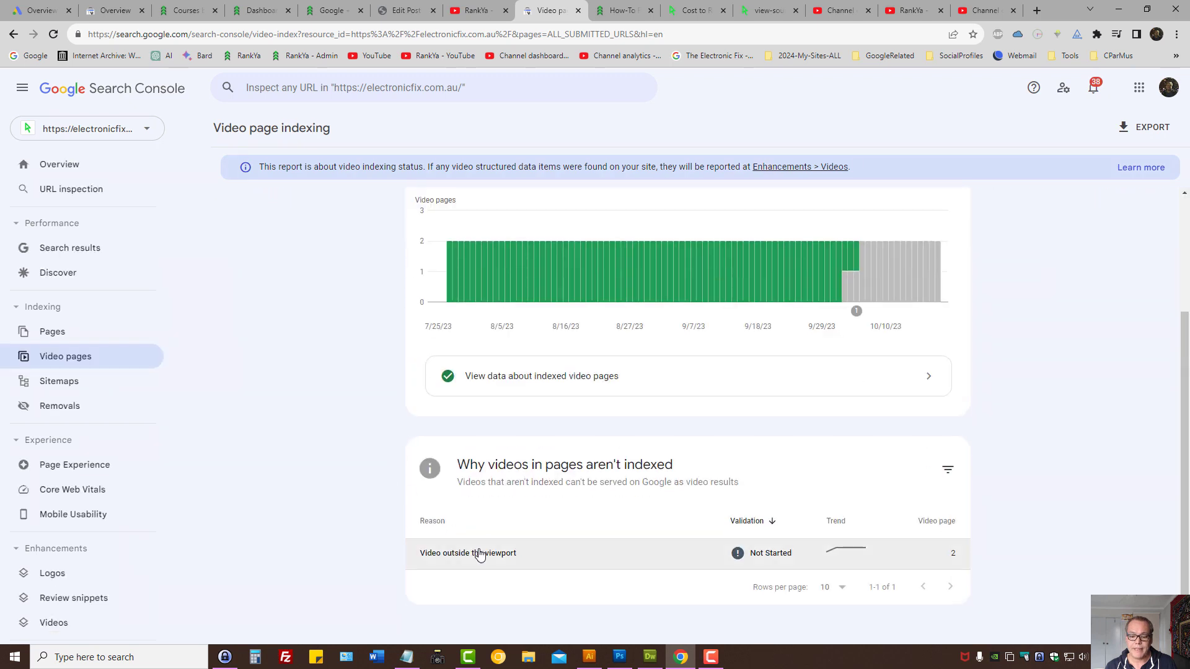
click(468, 553)
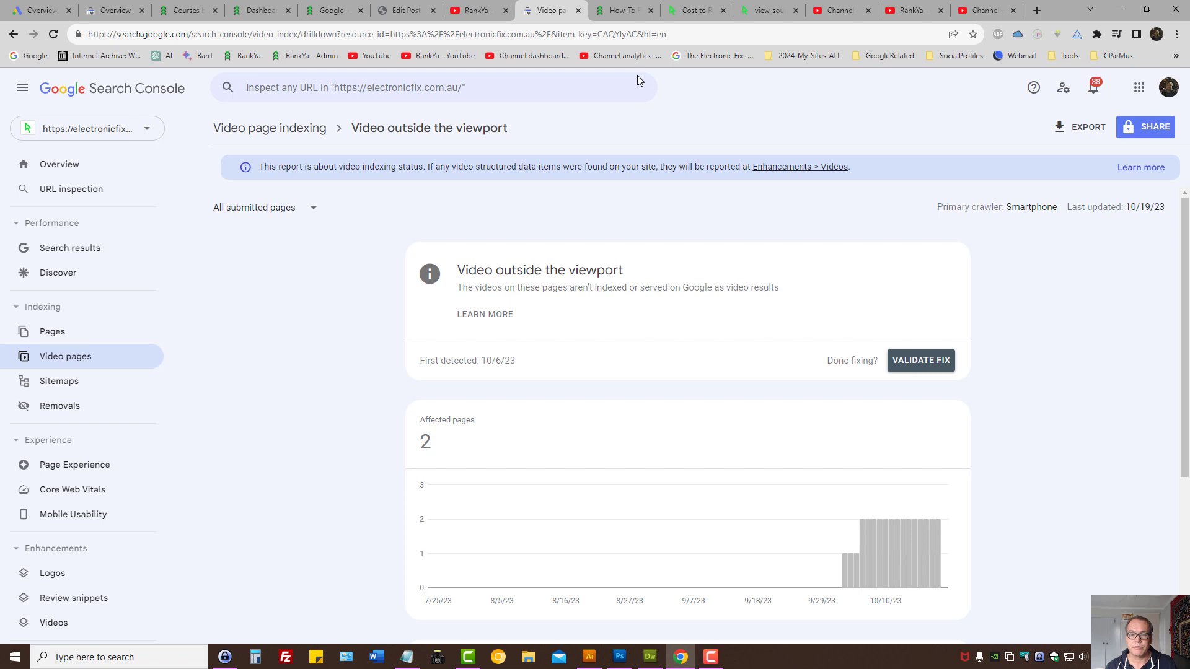
click(616, 10)
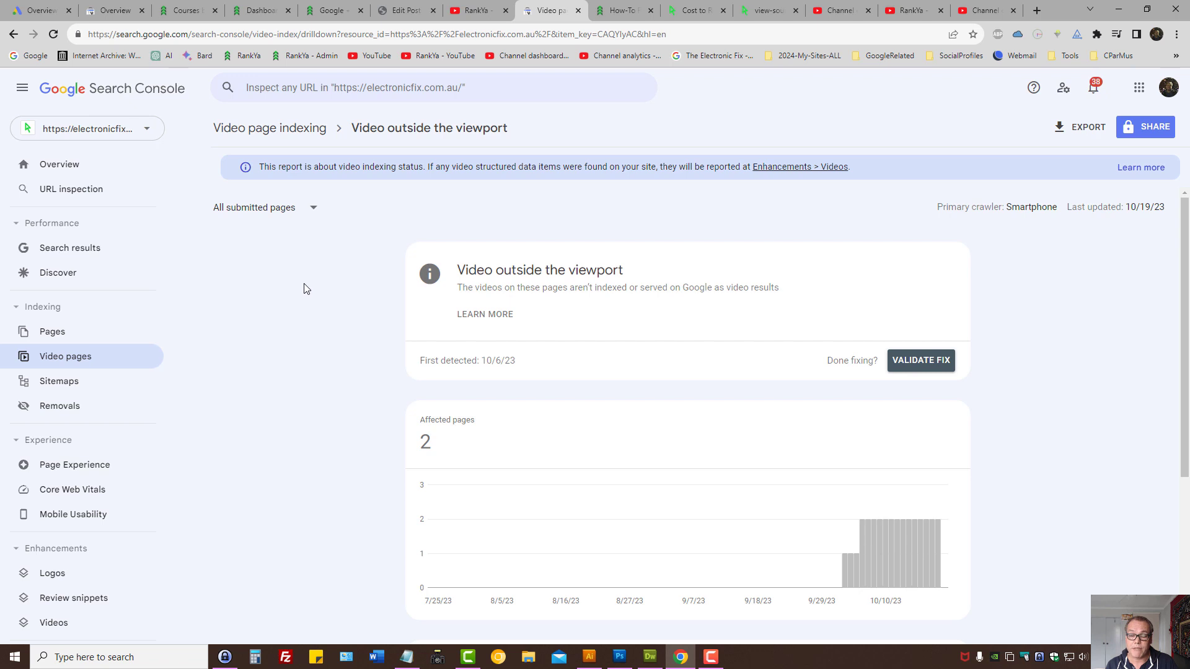
scroll(down, 3)
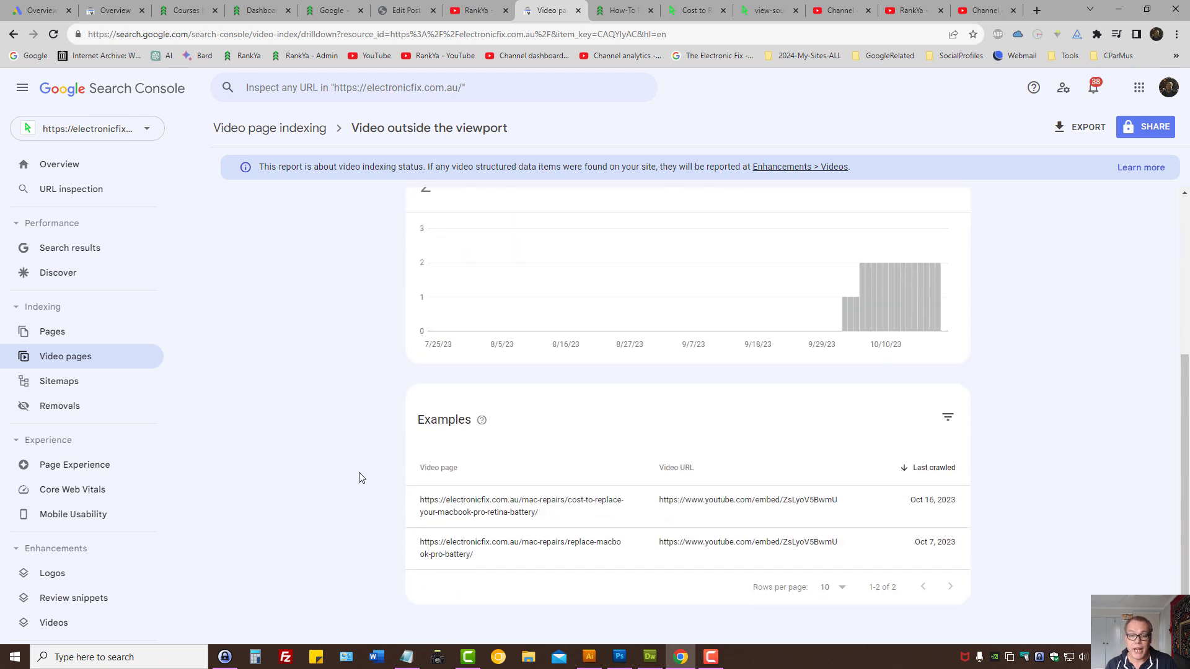
mouse_move(496, 144)
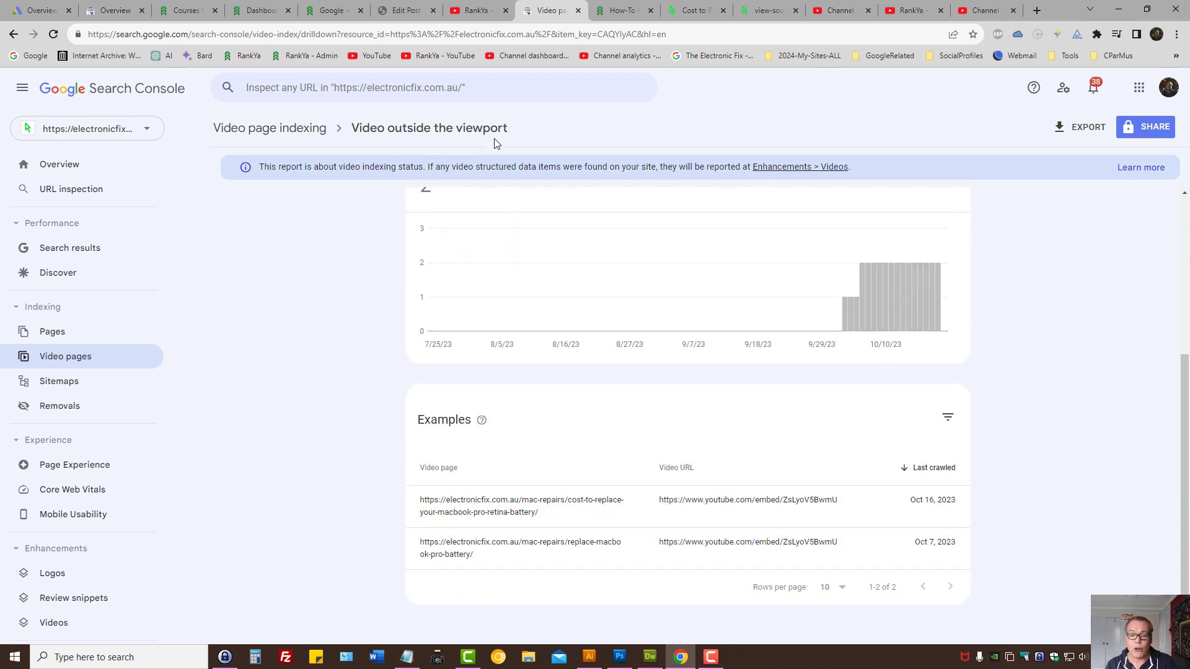
mouse_move(500, 506)
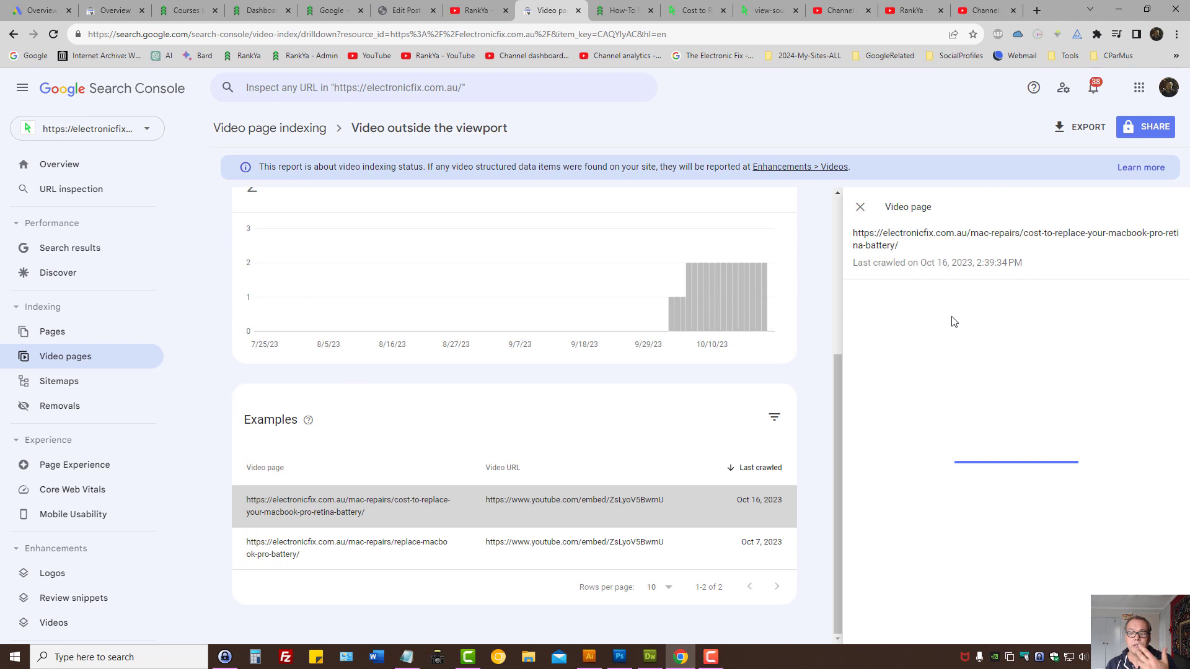
Open the first affected example page's video details and select its thumbnail URL
click(929, 293)
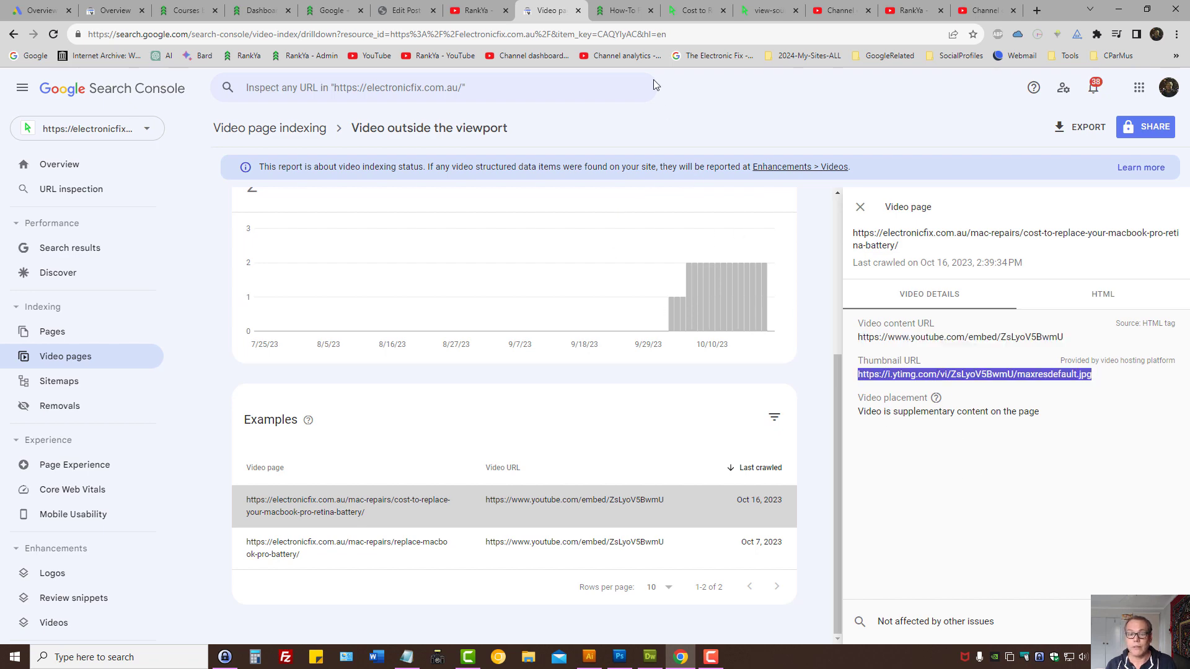
click(621, 10)
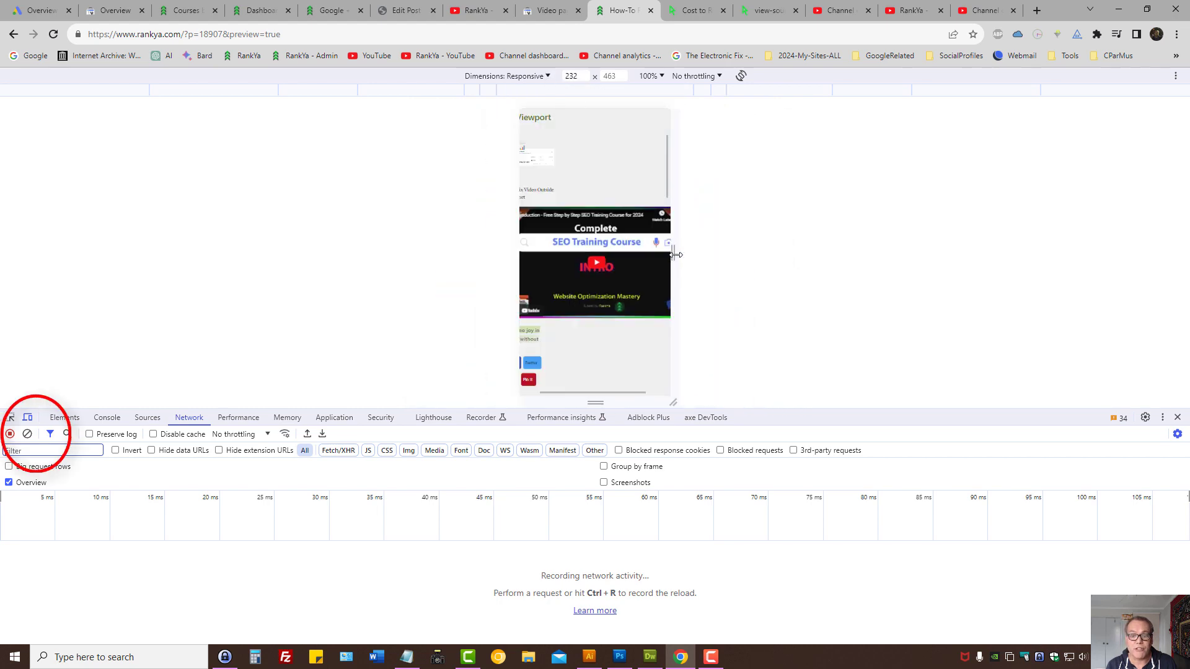
Widen the emulated viewport from phone size to desktop width on the rankya.com preview
drag(674, 253, 764, 252)
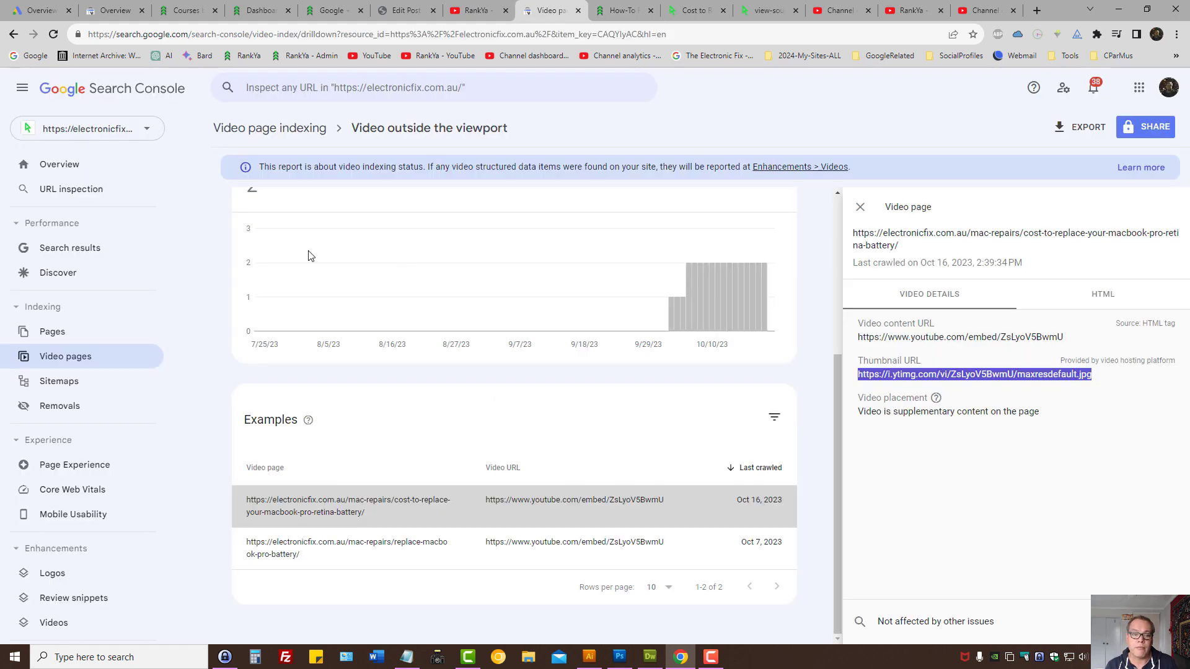
mouse_move(605, 146)
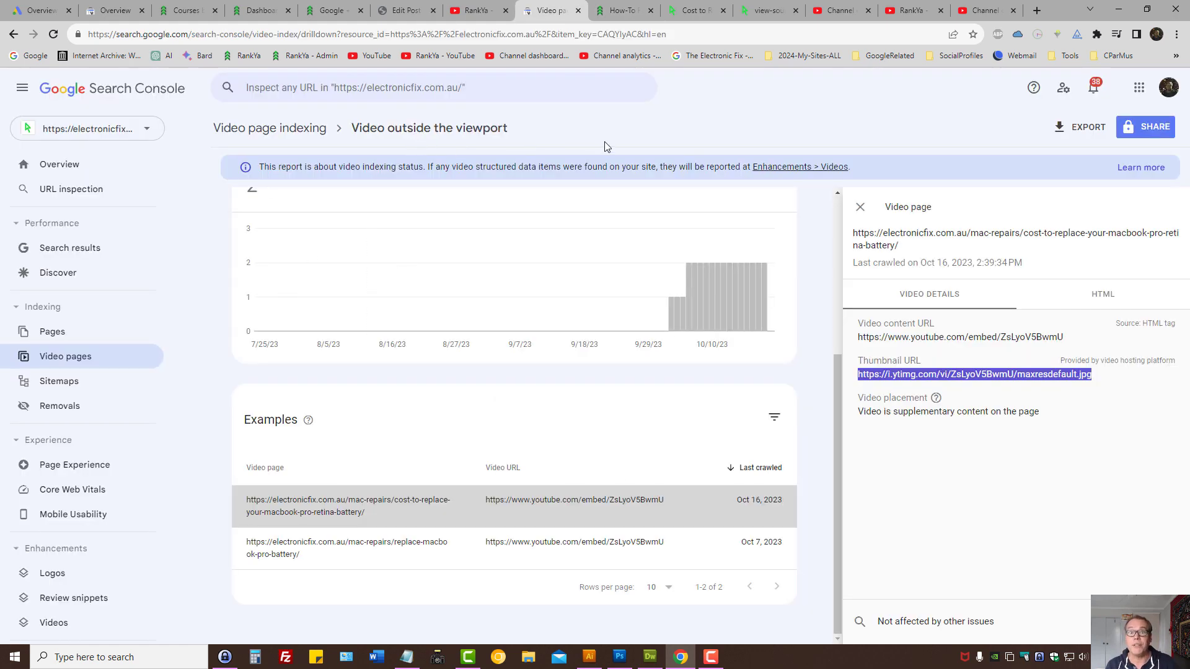
click(616, 10)
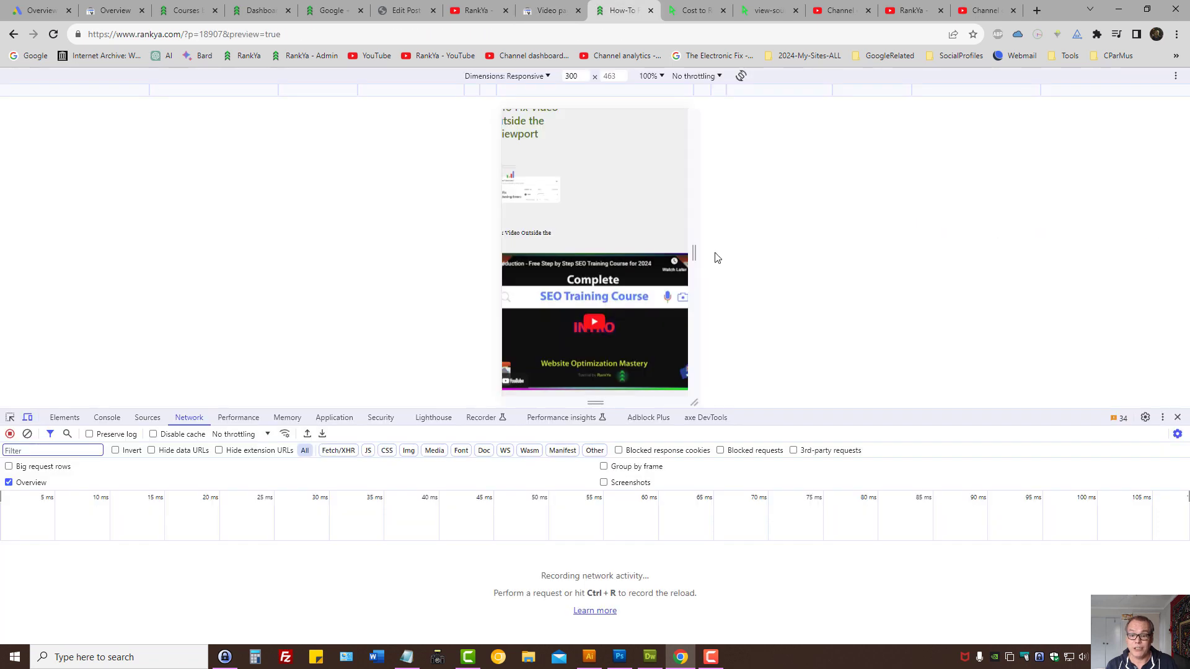
drag(693, 251, 782, 251)
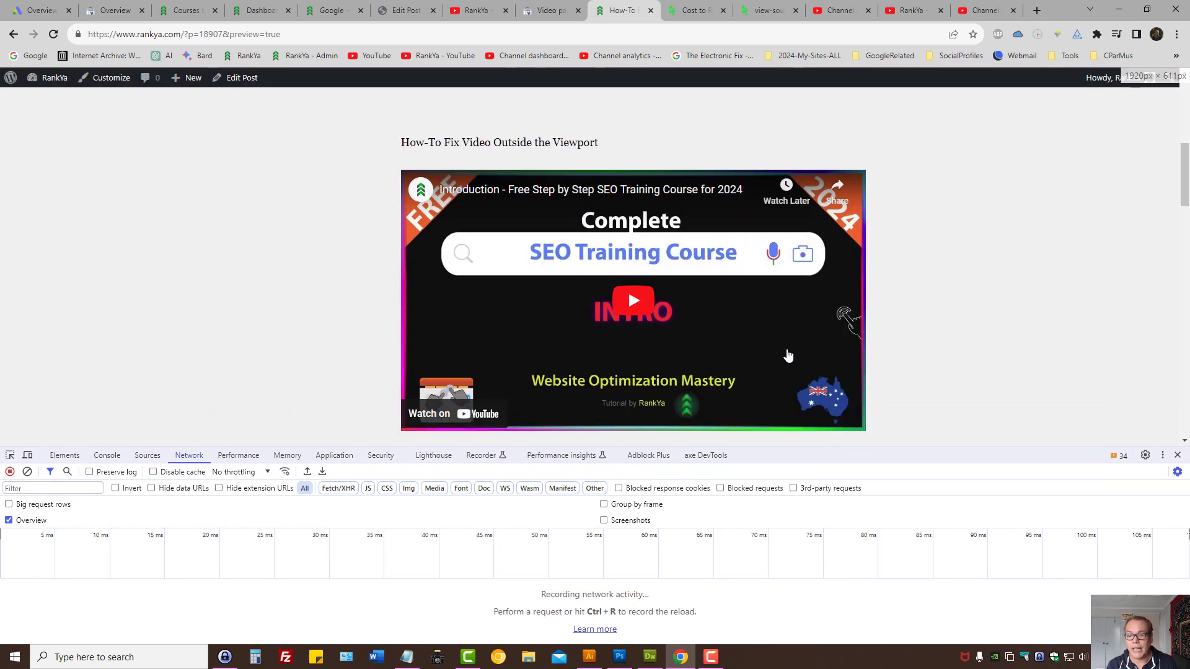
scroll(down, 3)
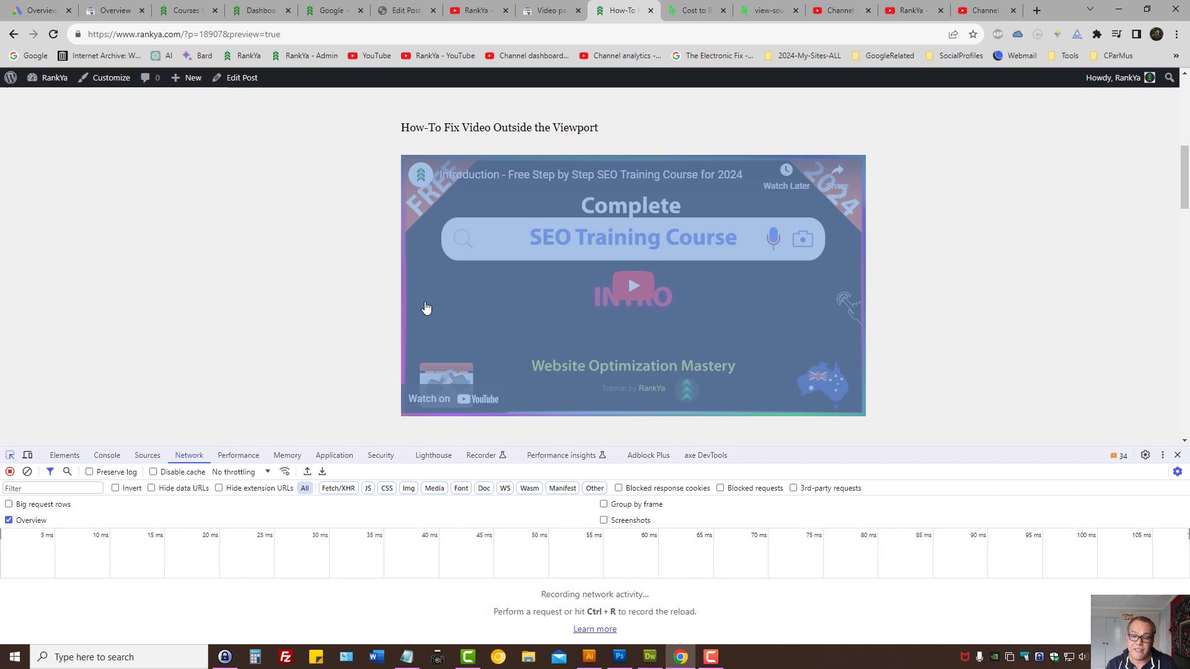
Inspect the embedded video and select the YouTube iframe element in the Elements panel
click(64, 455)
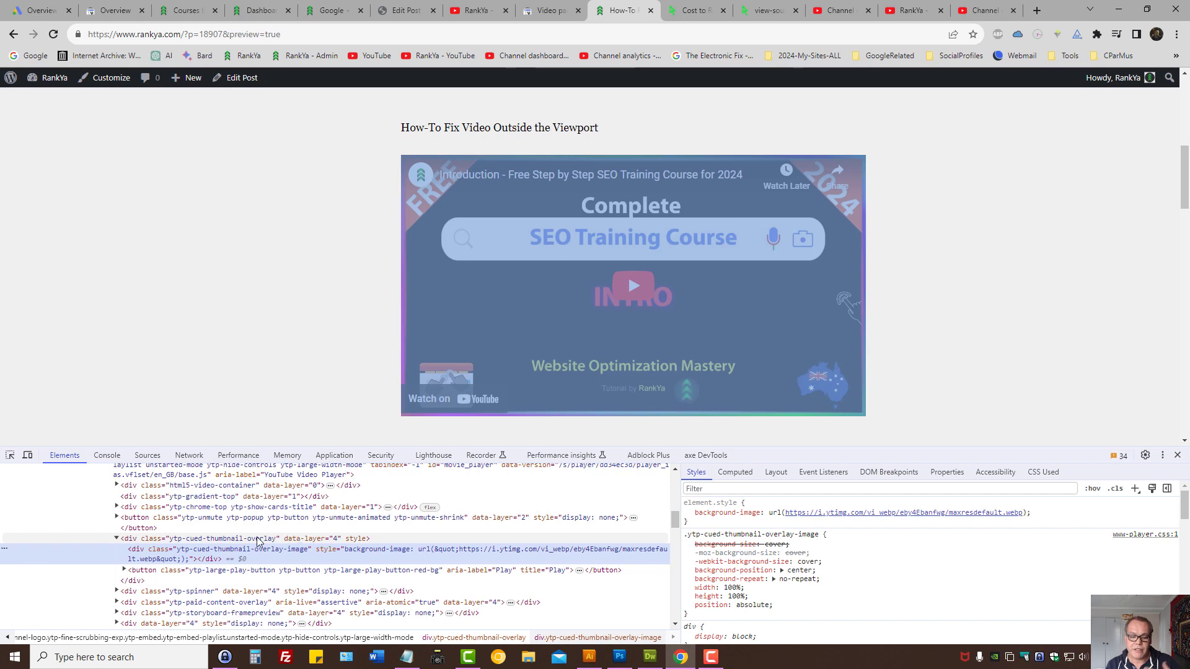
click(204, 538)
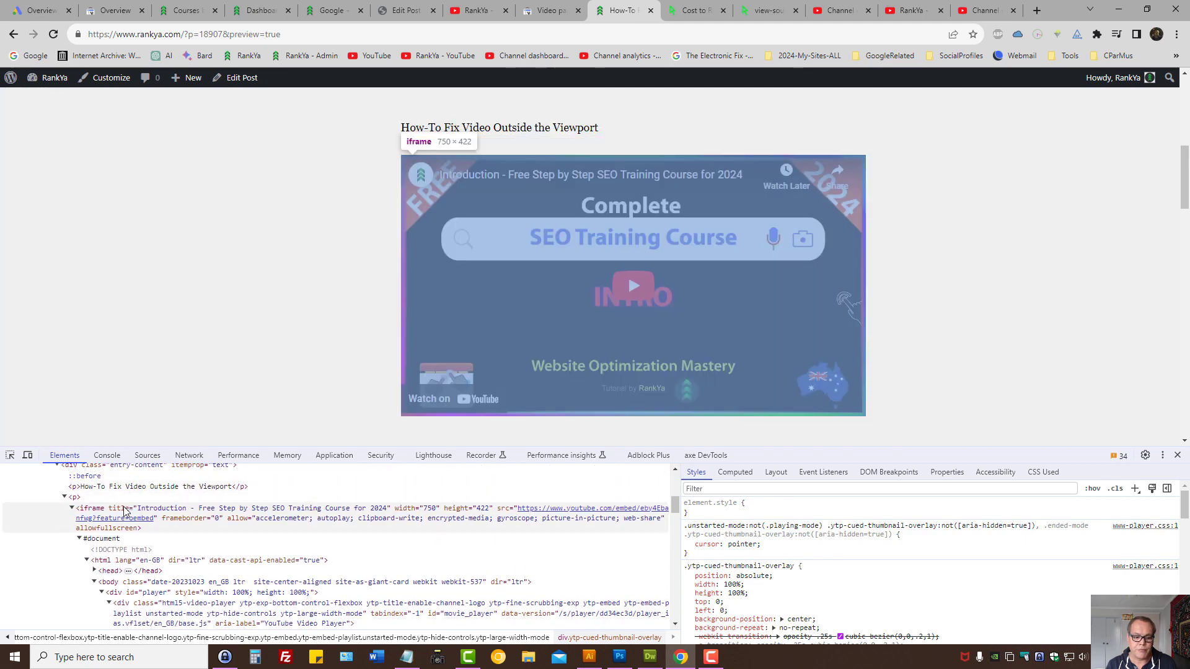
click(91, 508)
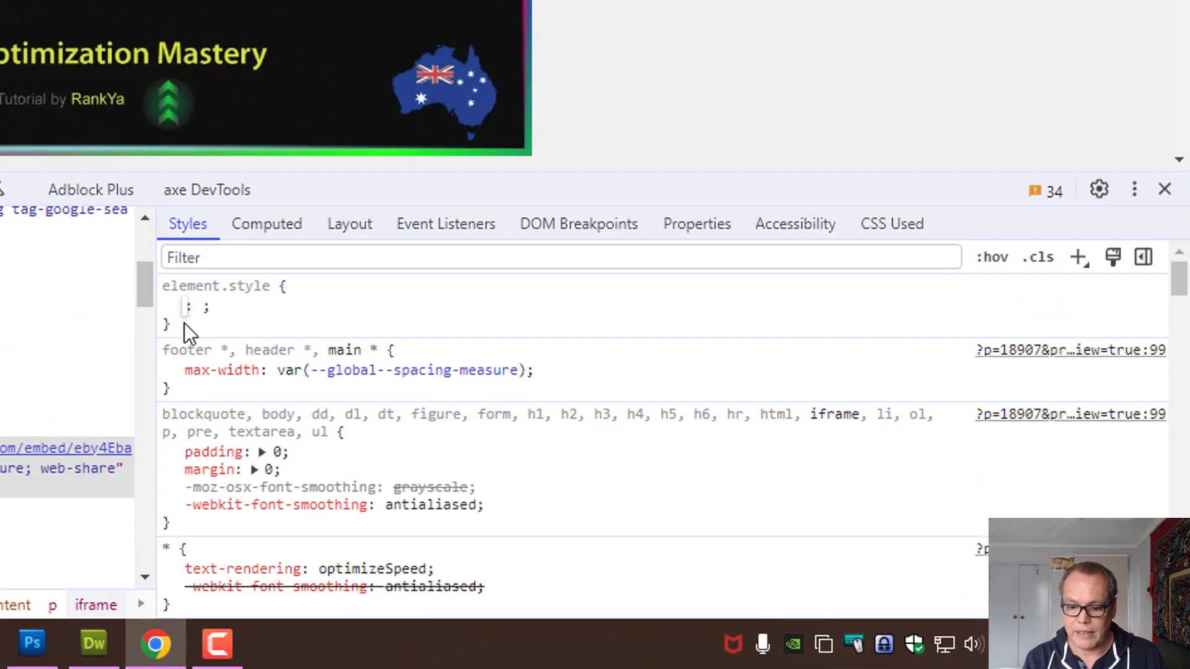
Add an inline max-width: auto !important rule to the iframe's element.style
text(margin)
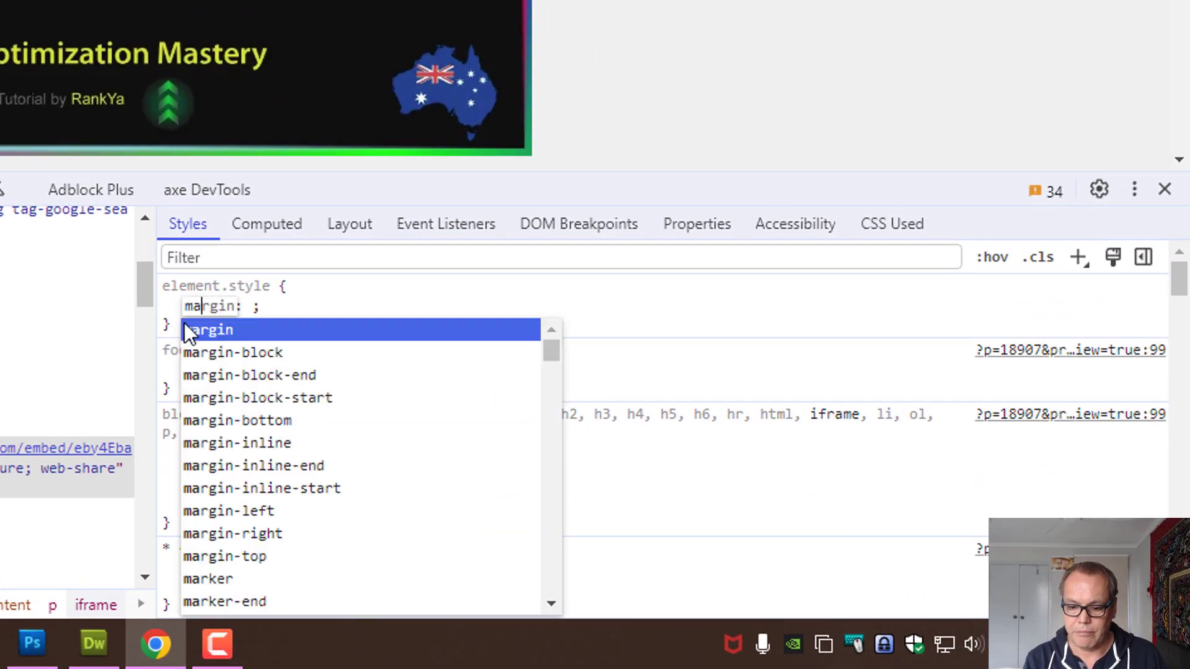
text(max-width)
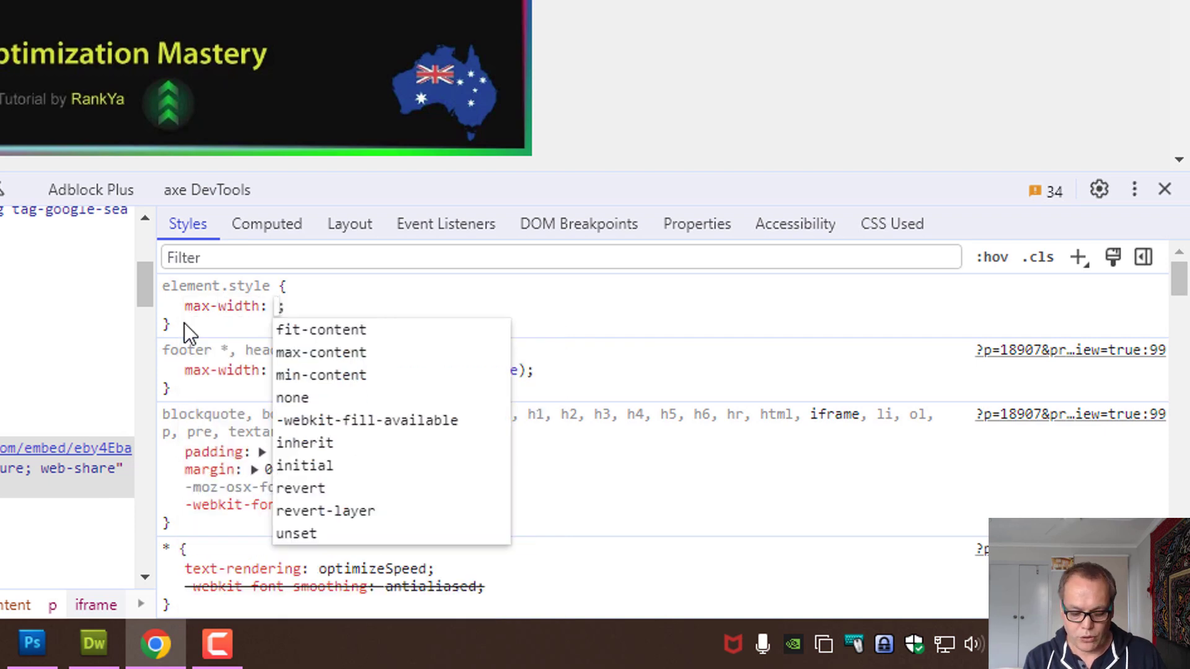
text(auto)
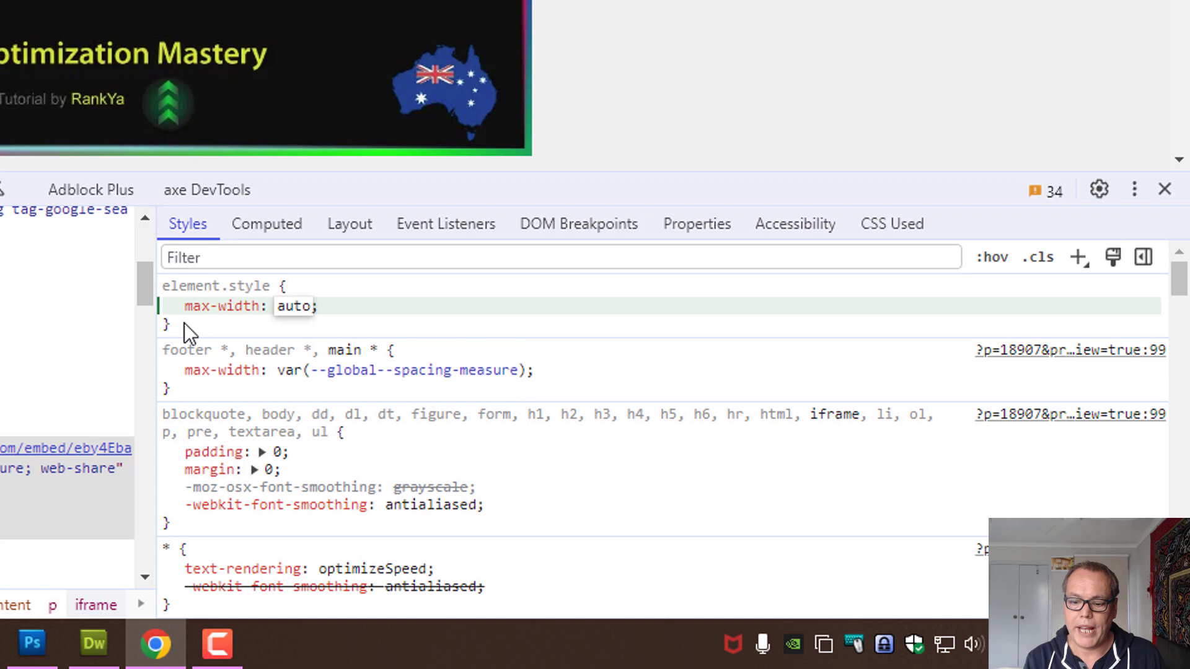
click(168, 326)
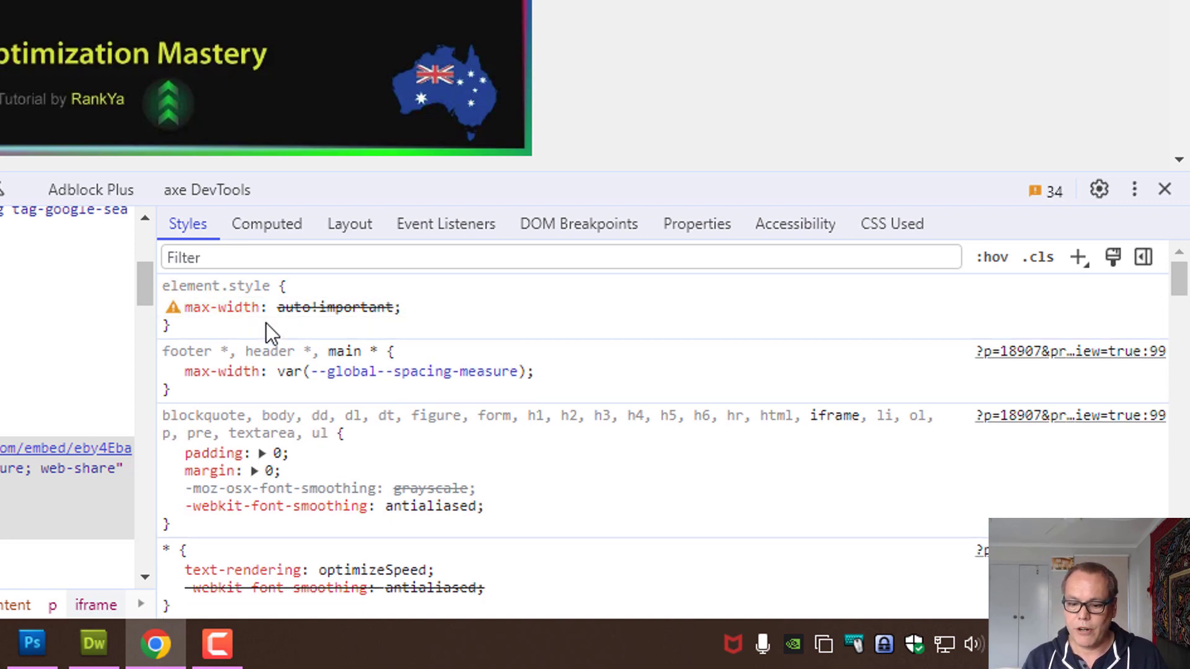
double_click(221, 307)
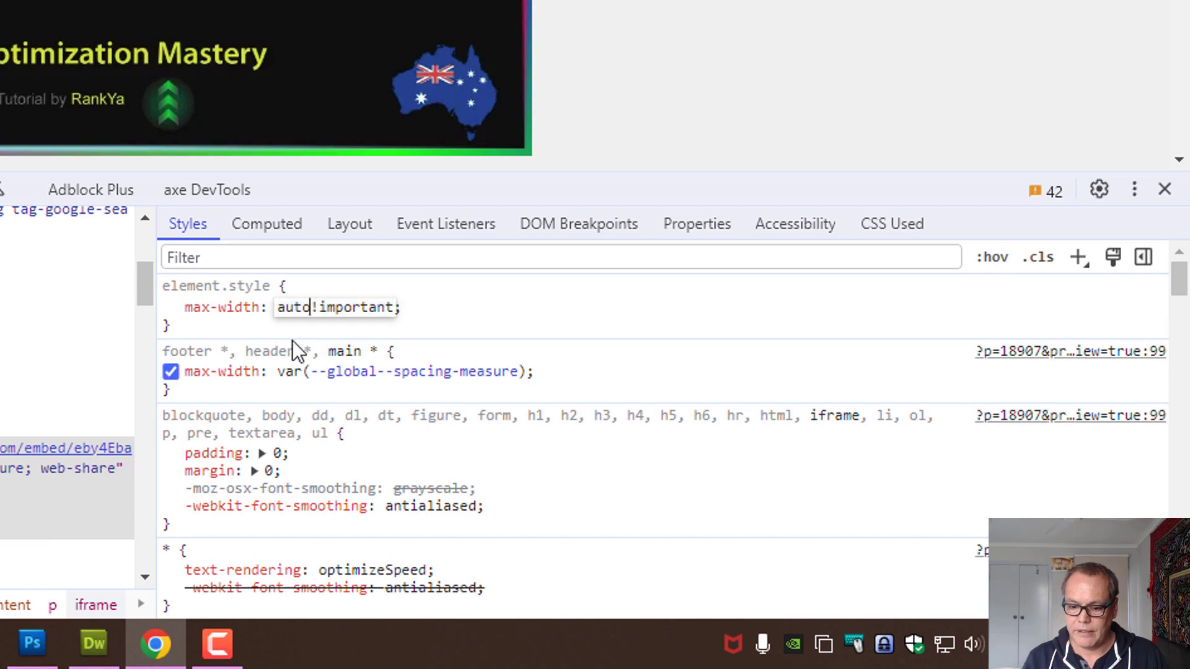
key(Backspace)
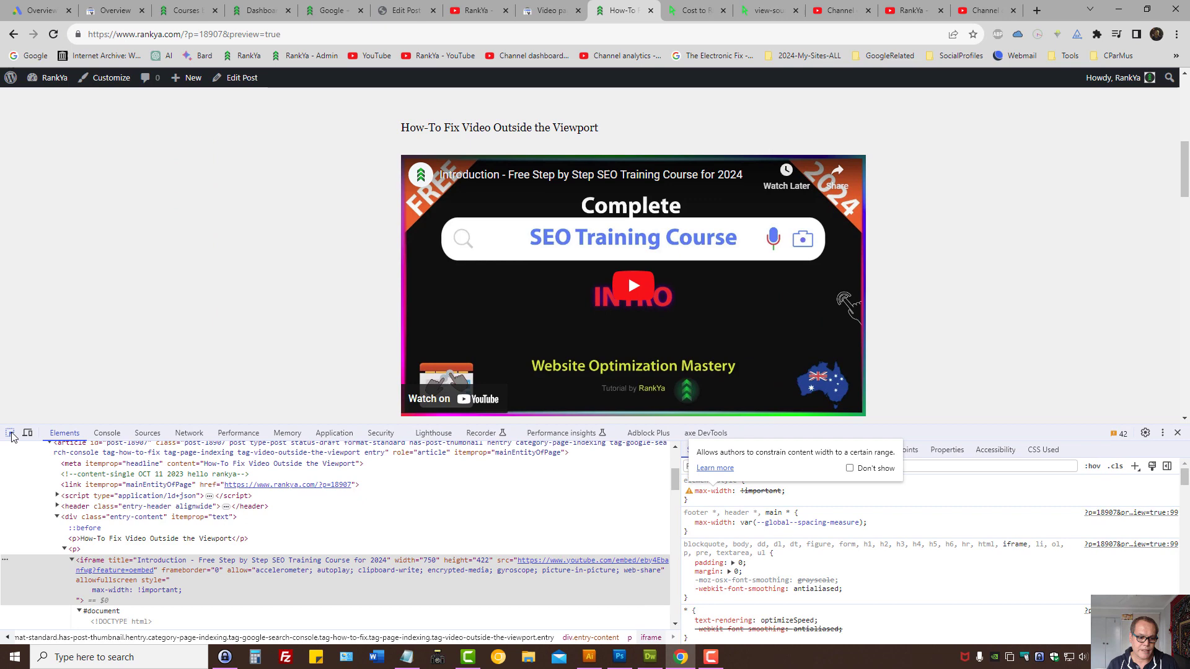
mouse_move(715, 129)
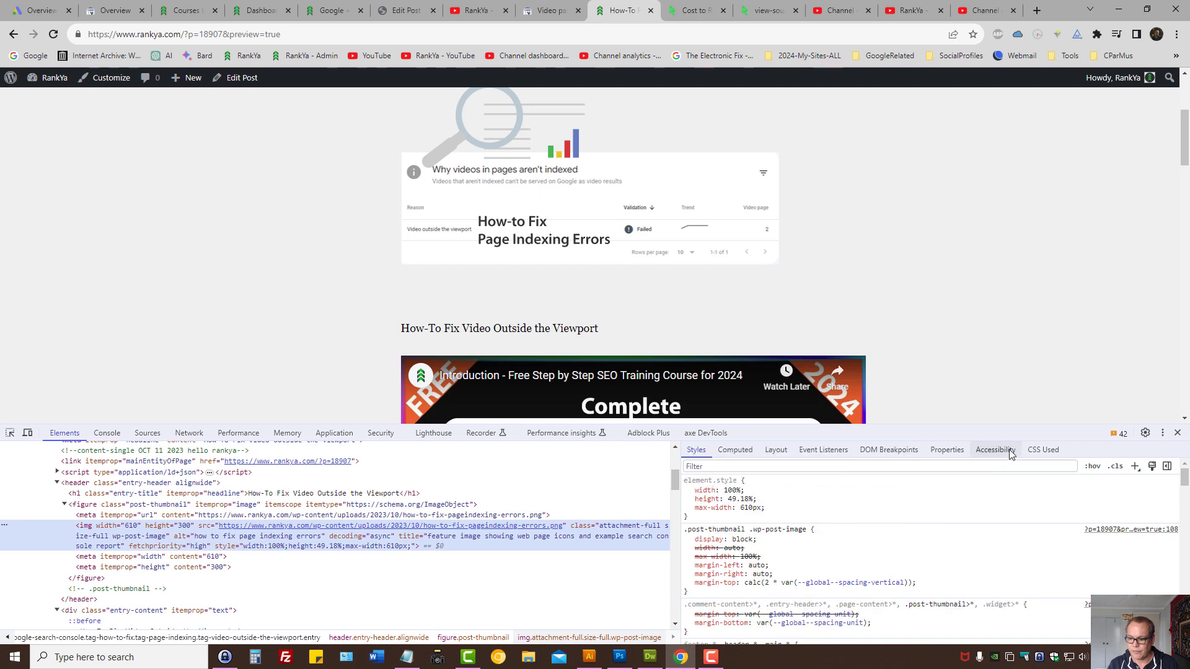
Show the iframe's applied style rules, revealing the inline max-width: 610px
click(732, 449)
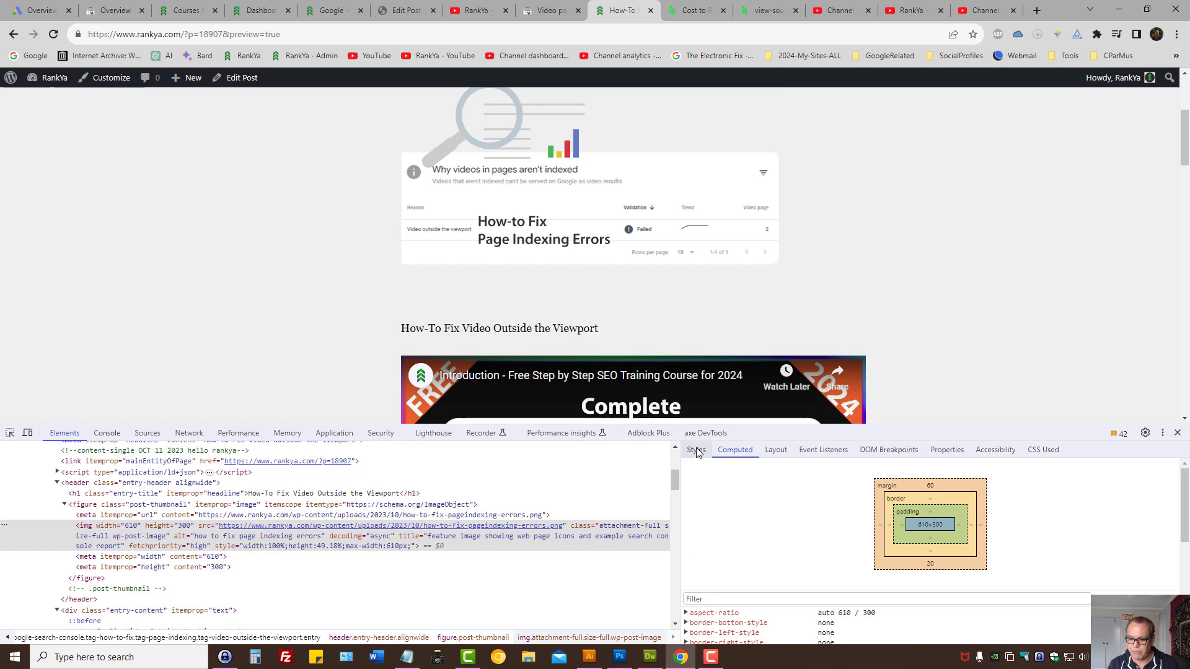
click(694, 449)
text(max-width: 610px;)
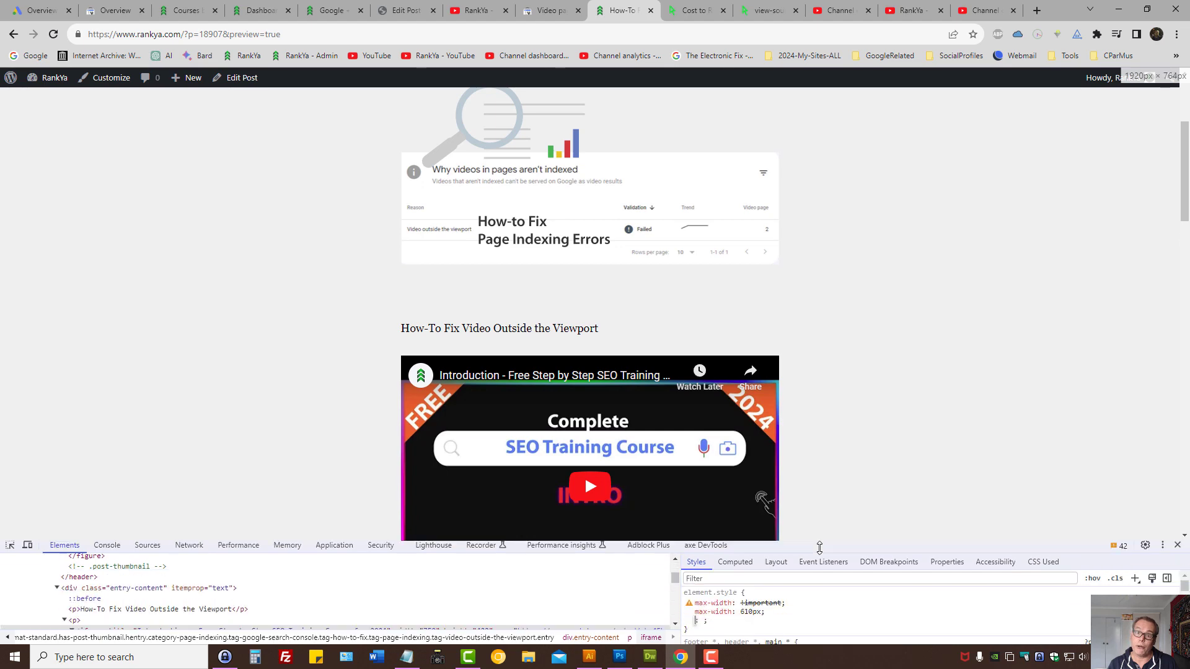
scroll(down, 3)
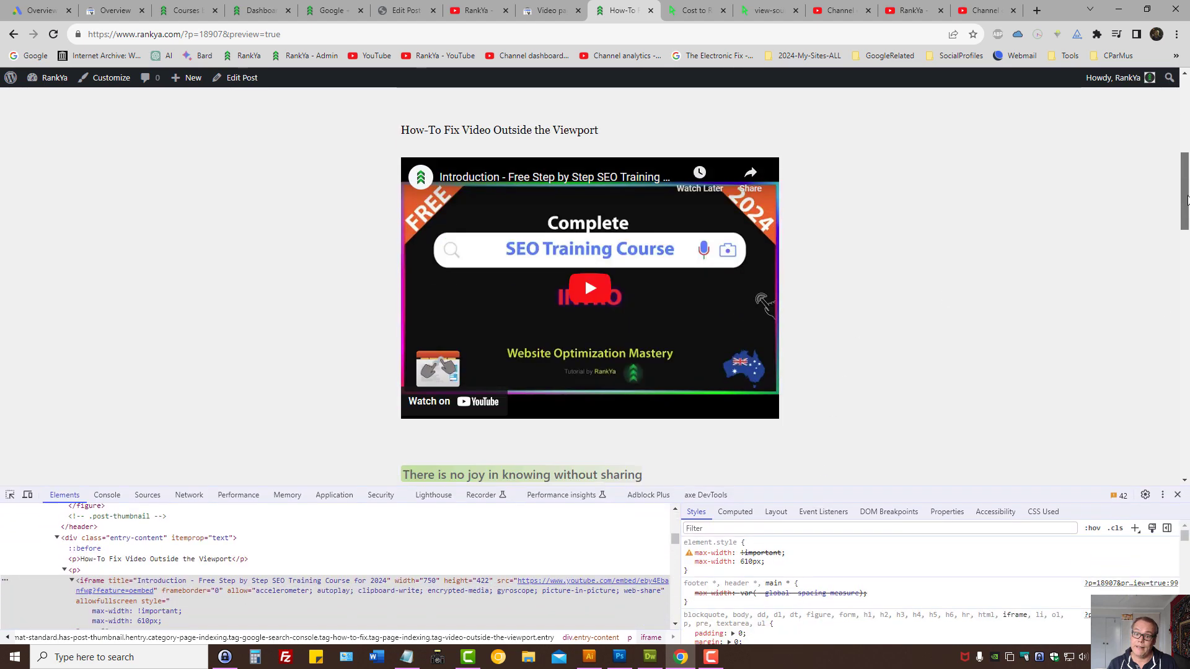
mouse_move(1053, 275)
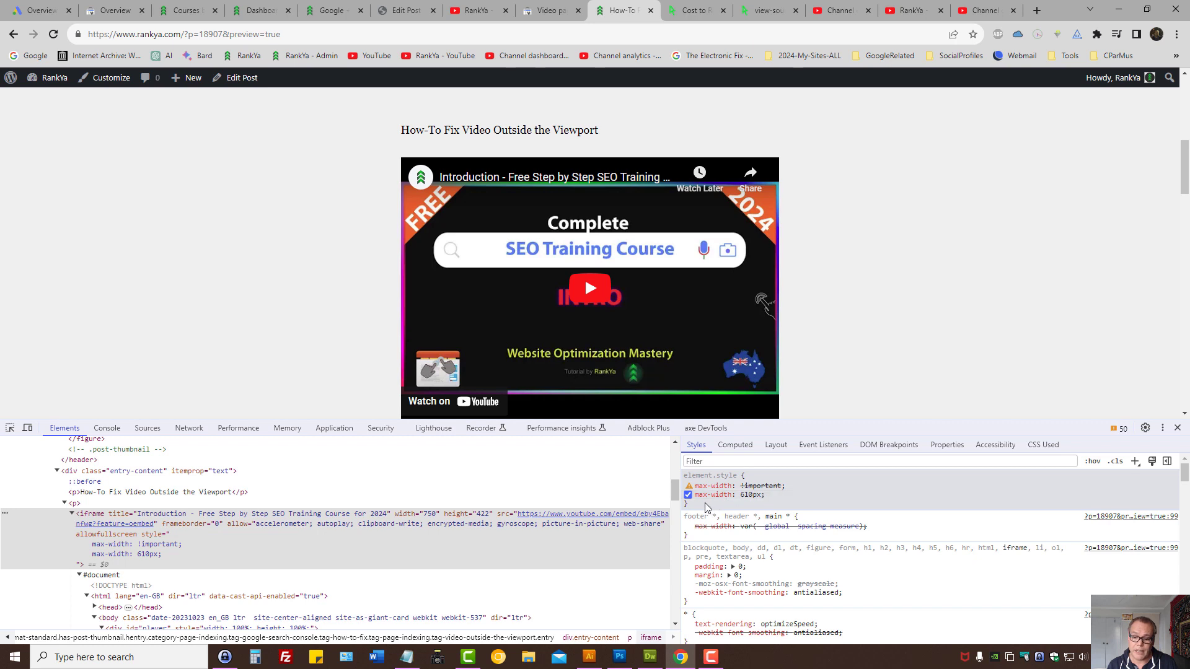
click(688, 495)
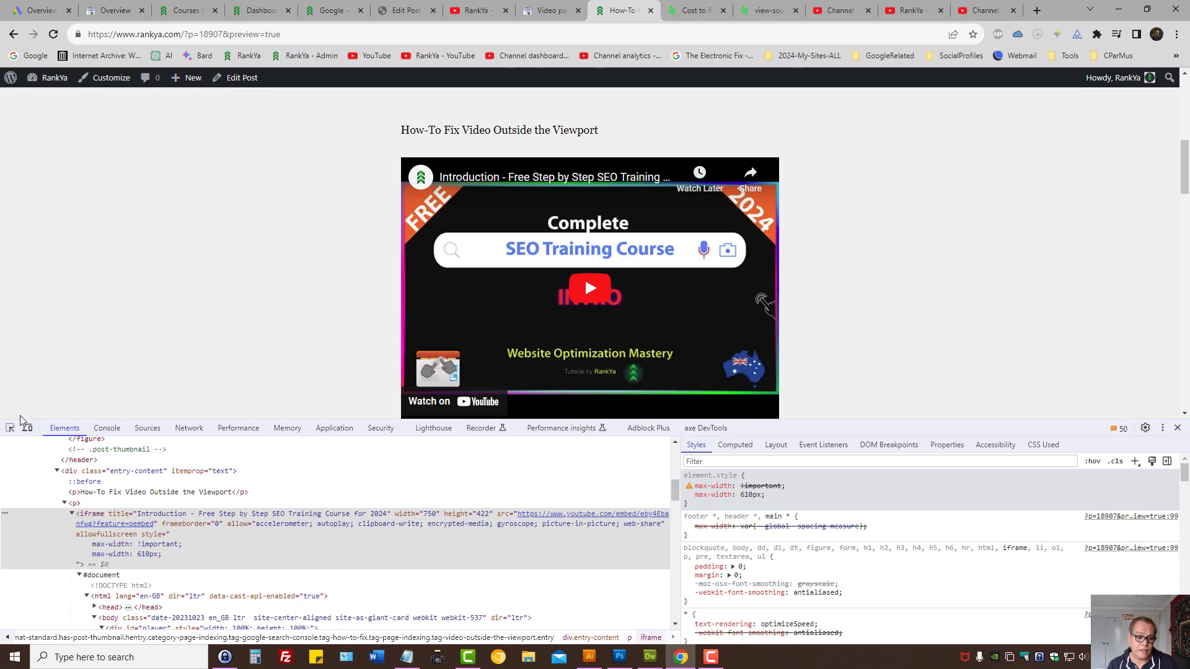
Switch to device mode and drag the simulated screen down to narrow phone widths
click(29, 427)
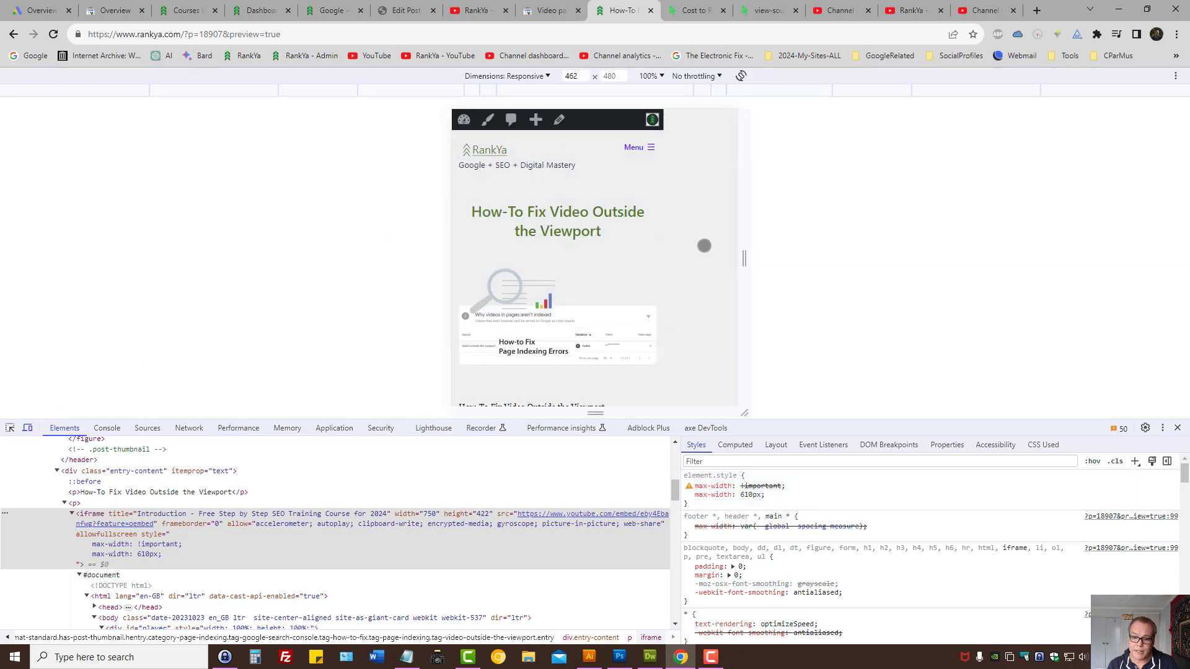
drag(744, 257, 758, 258)
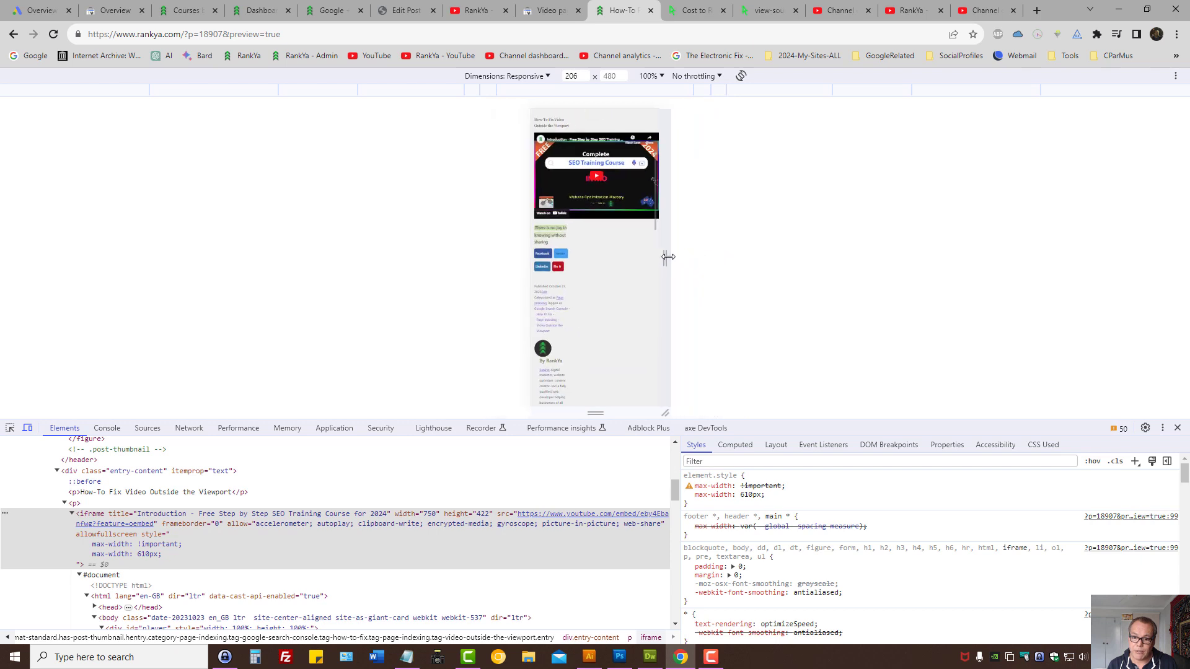
drag(668, 256, 686, 252)
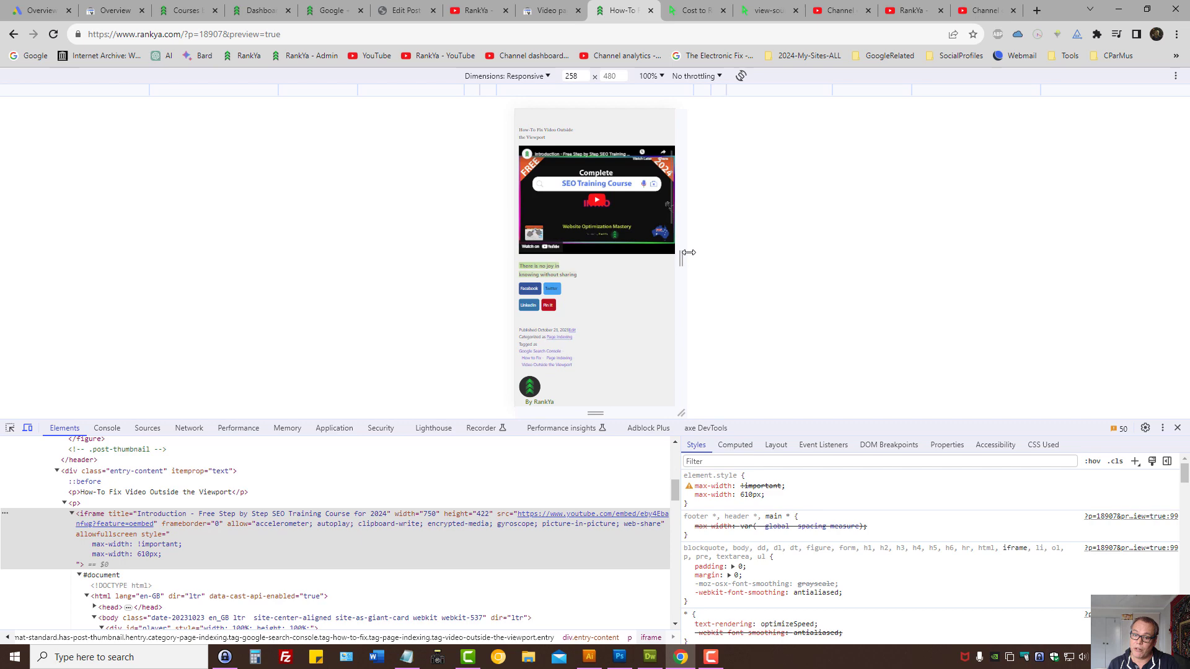
drag(682, 254, 705, 247)
text(width:)
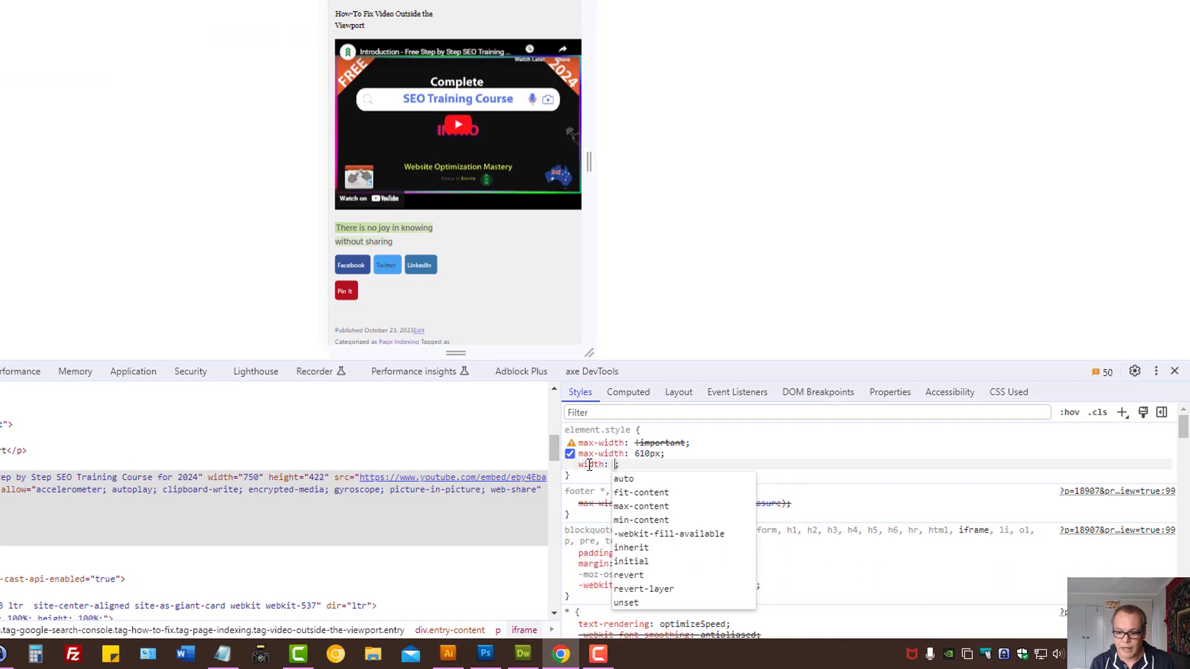
Give the iframe inline width: 100% and height: auto, then return to the WordPress post editor
text(100%)
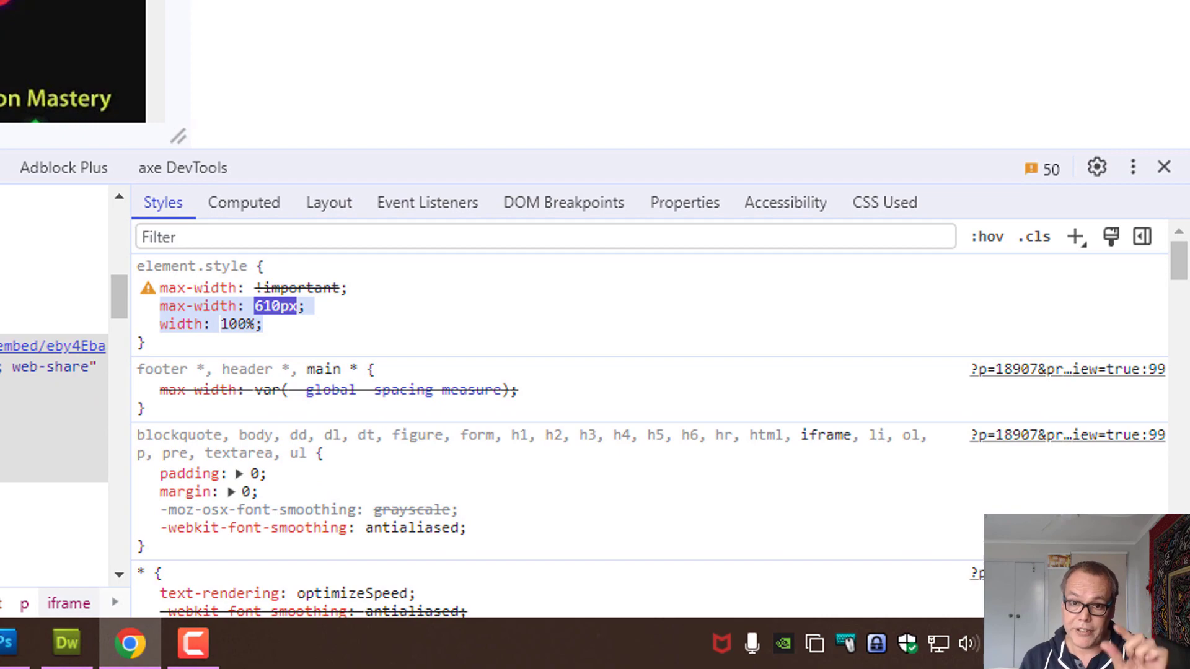
click(146, 390)
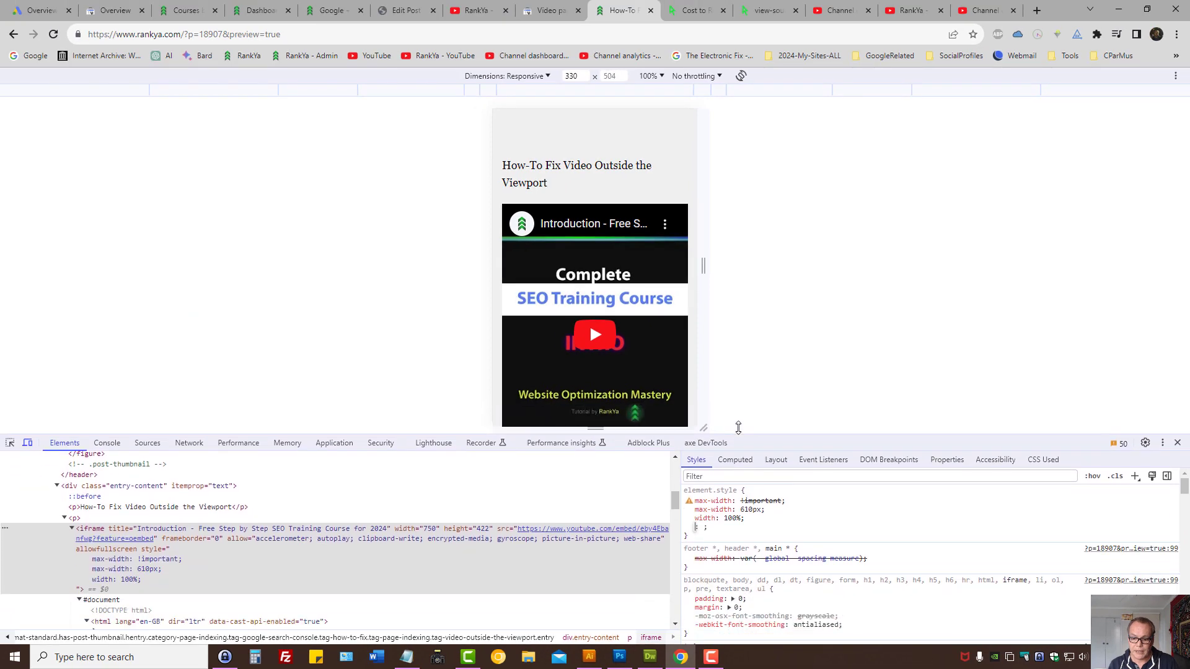
text(height)
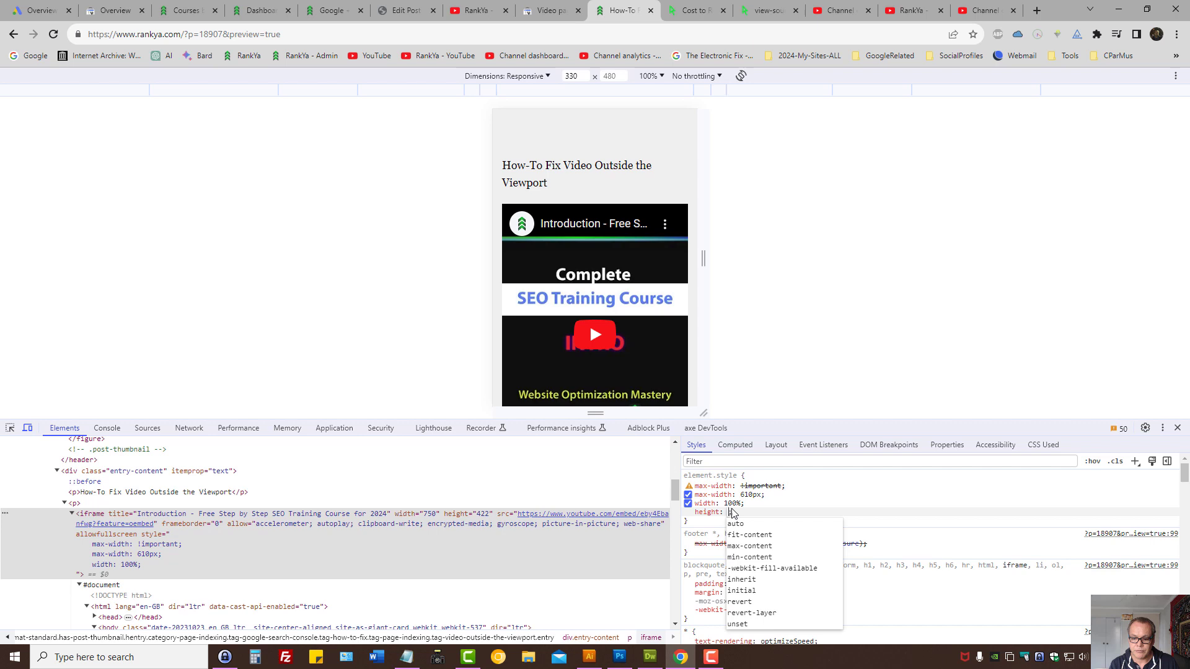
click(735, 523)
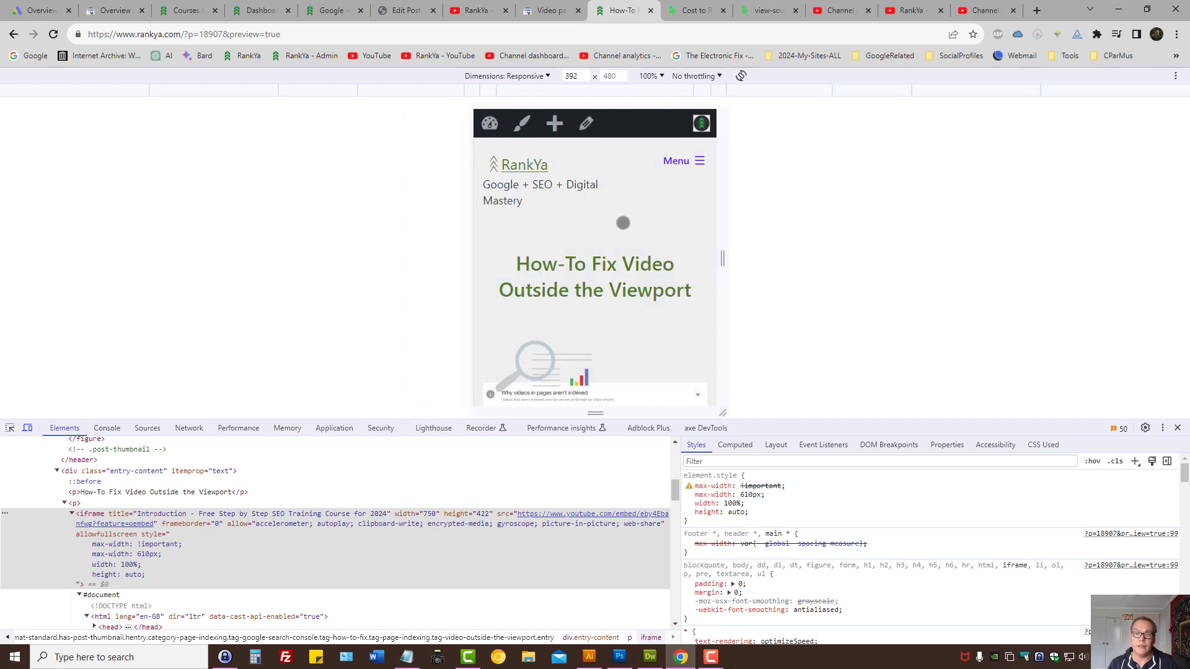
click(407, 10)
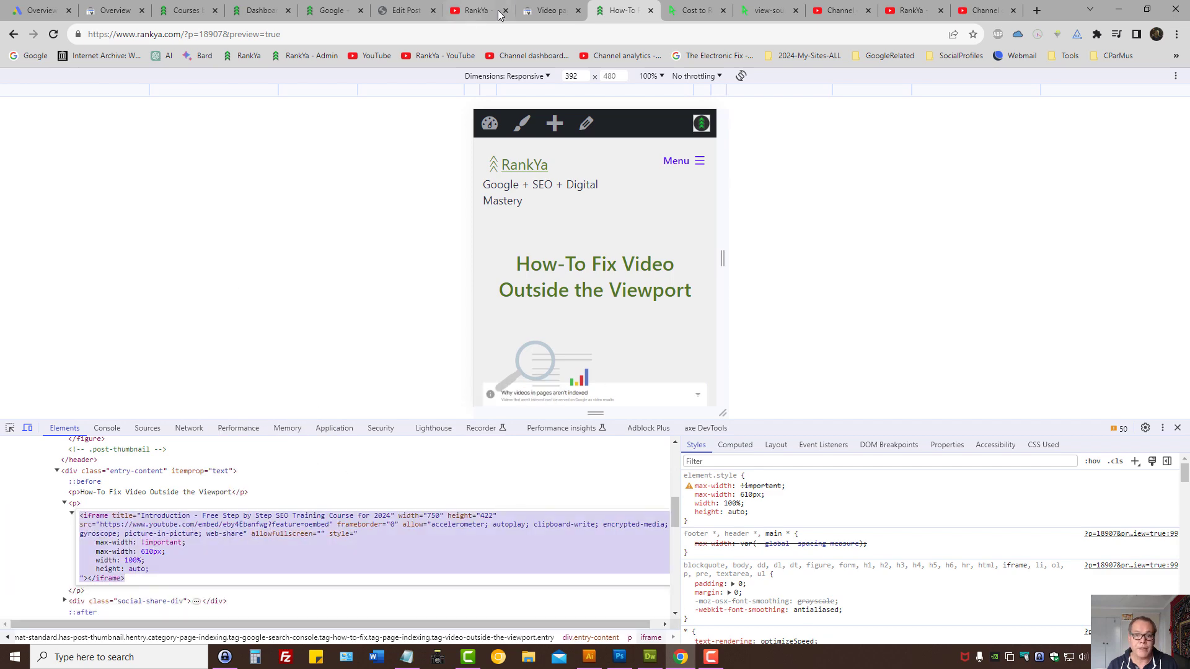
click(401, 10)
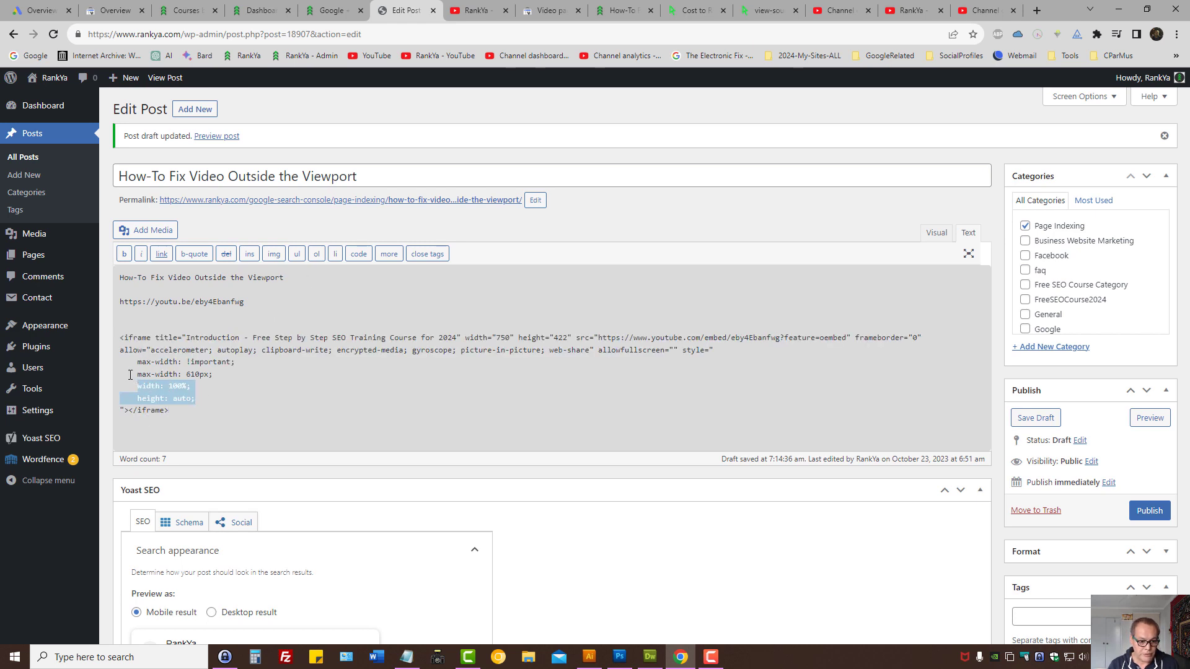
Remove the inline sizing from the embed and widen the reloaded mobile preview
key(Delete)
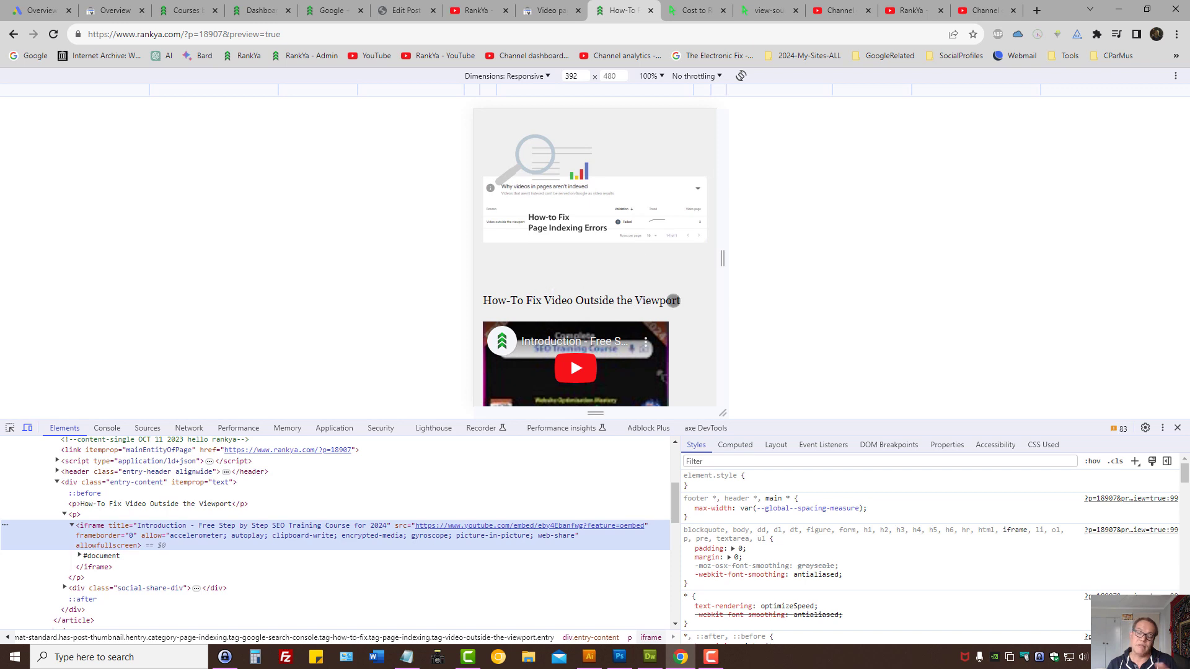
drag(729, 258, 954, 258)
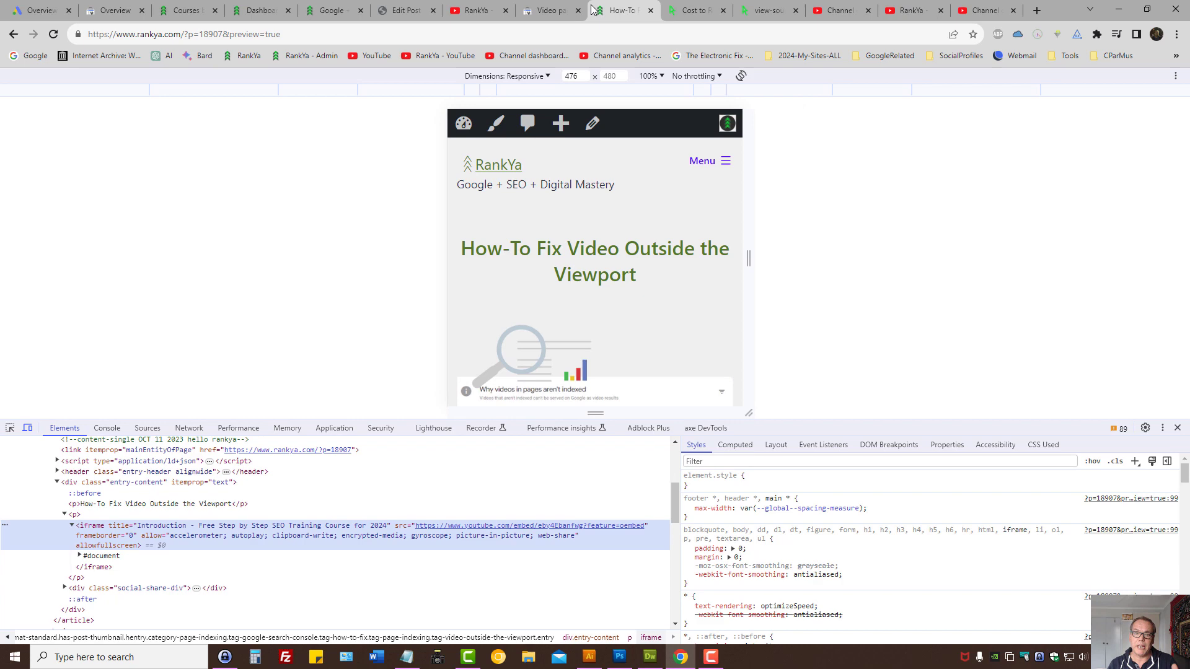
Try numeric iframe dimensions (10, 300) in the Text editor and check at desktop width
click(402, 10)
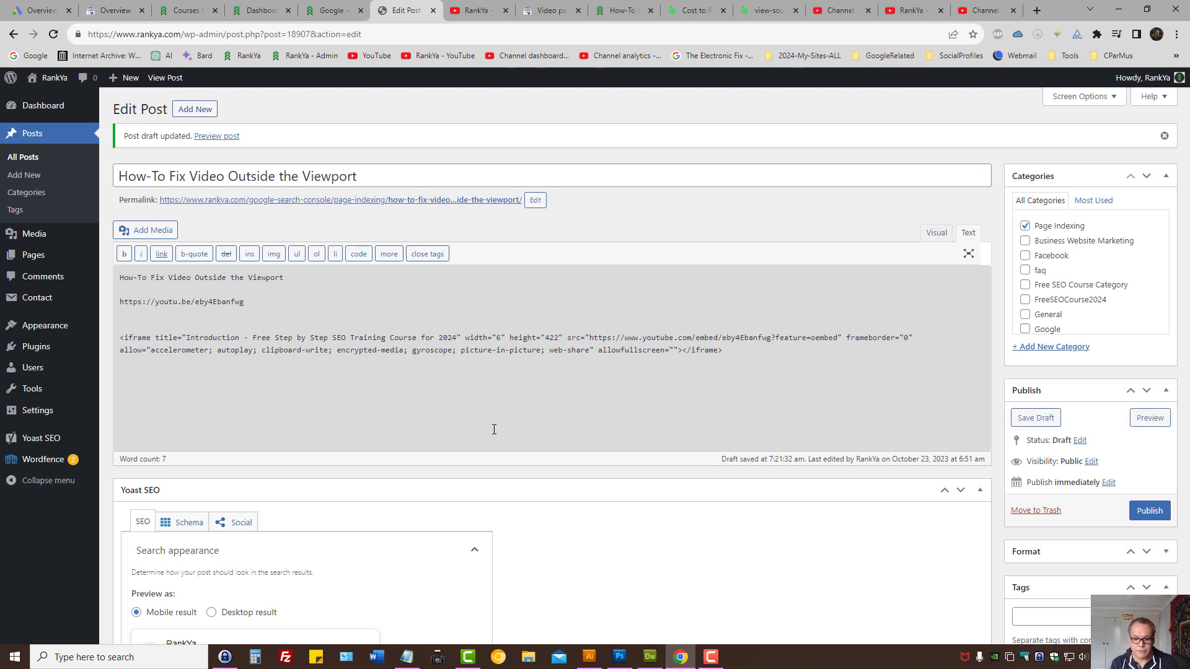
text(10)
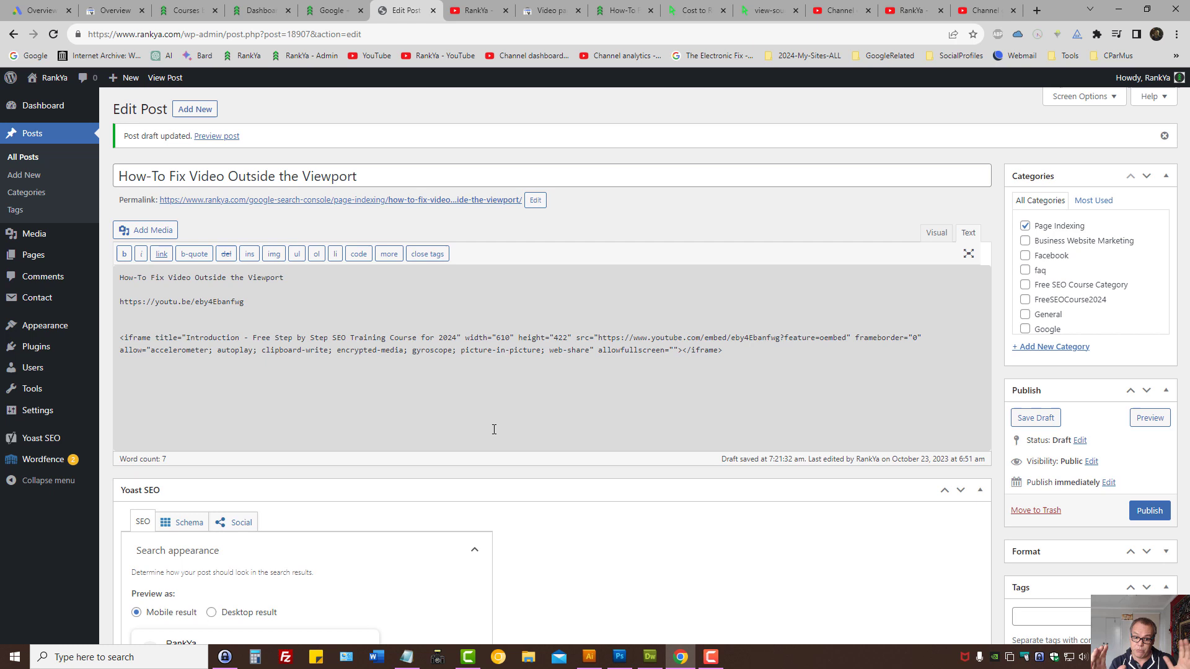
mouse_move(562, 330)
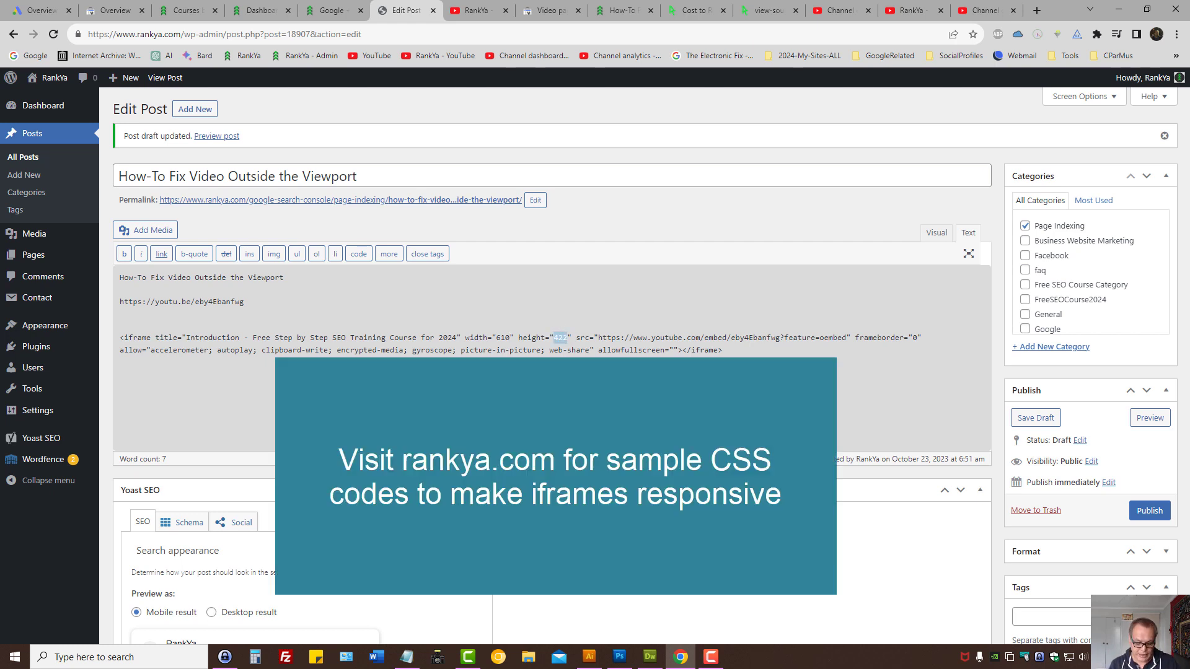
text(300)
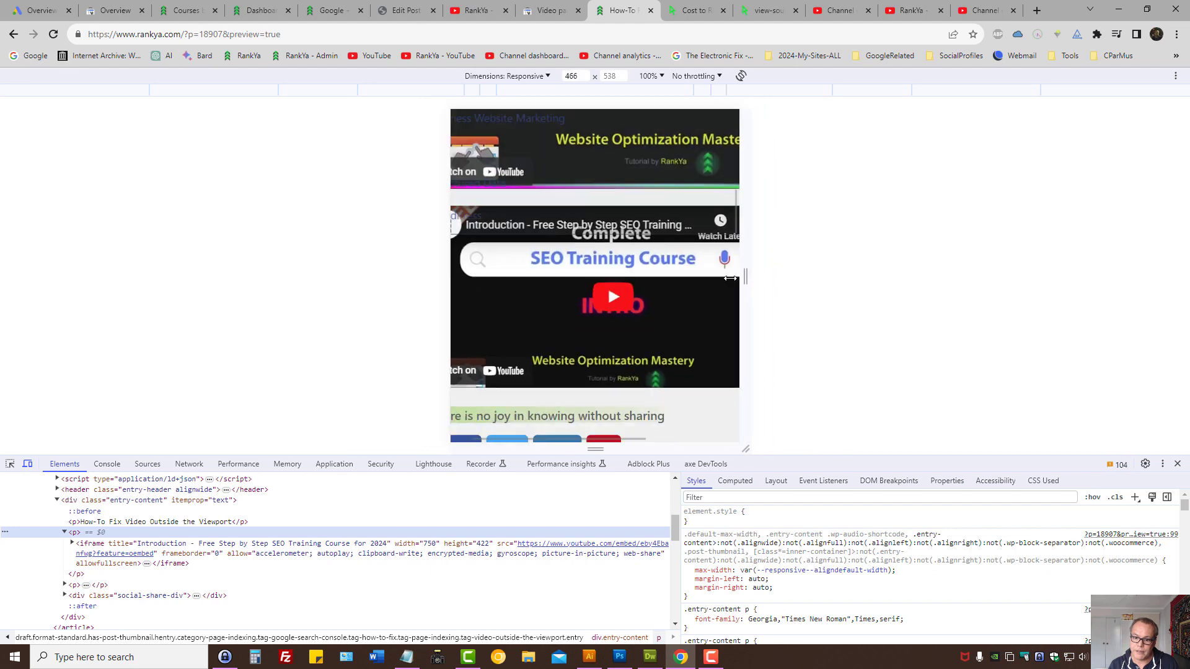
drag(746, 276, 982, 276)
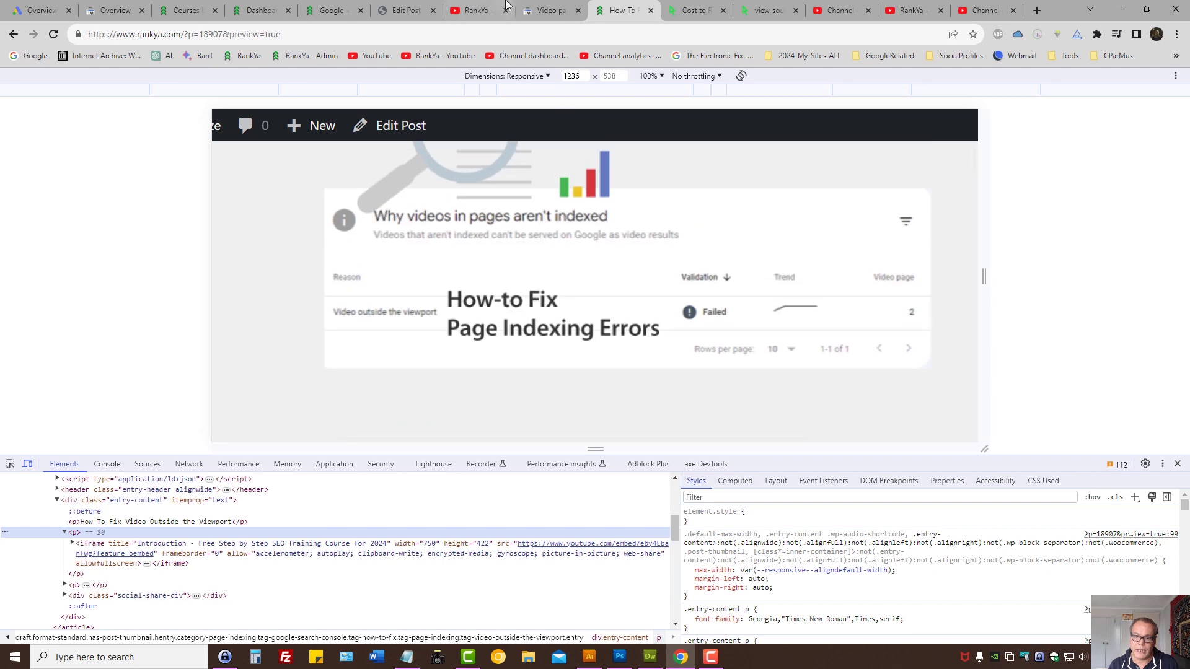
mouse_move(407, 10)
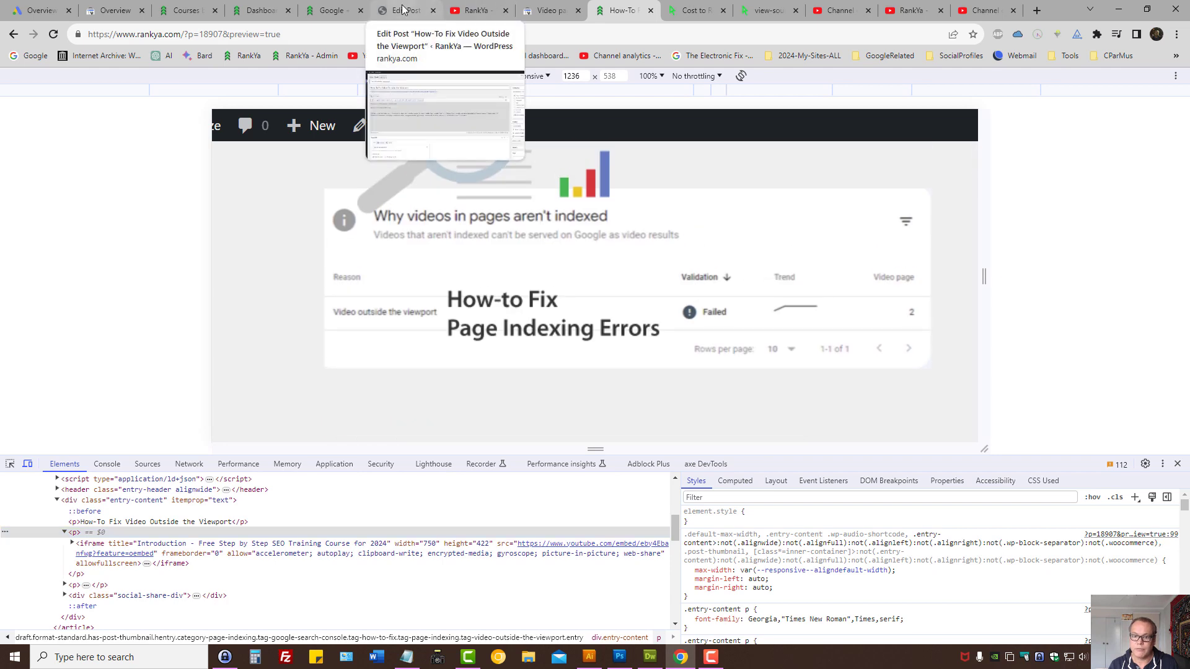
click(408, 9)
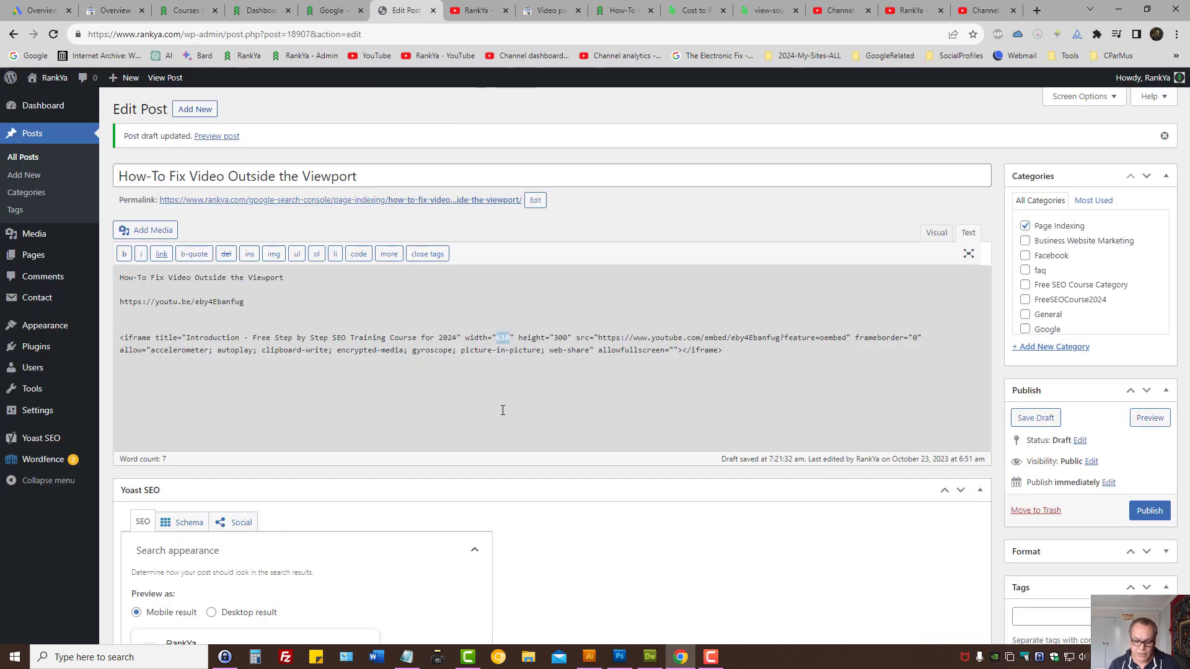
Set the iframe's width attribute to 100% and its height to auto
text(auto)
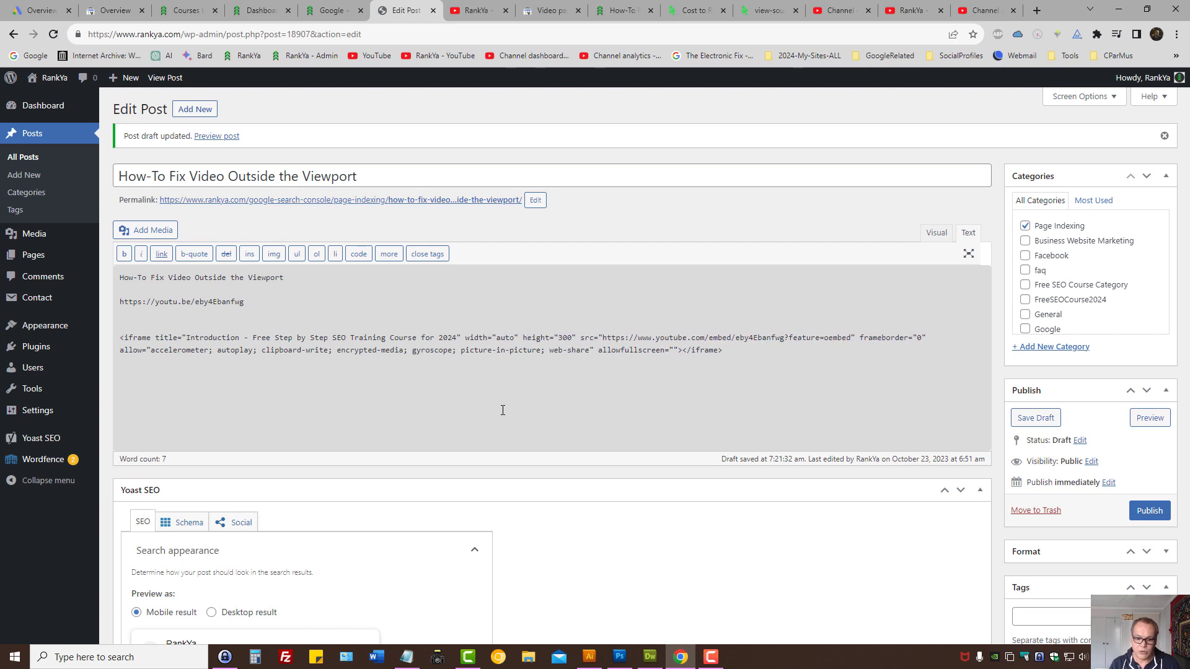
double_click(503, 338)
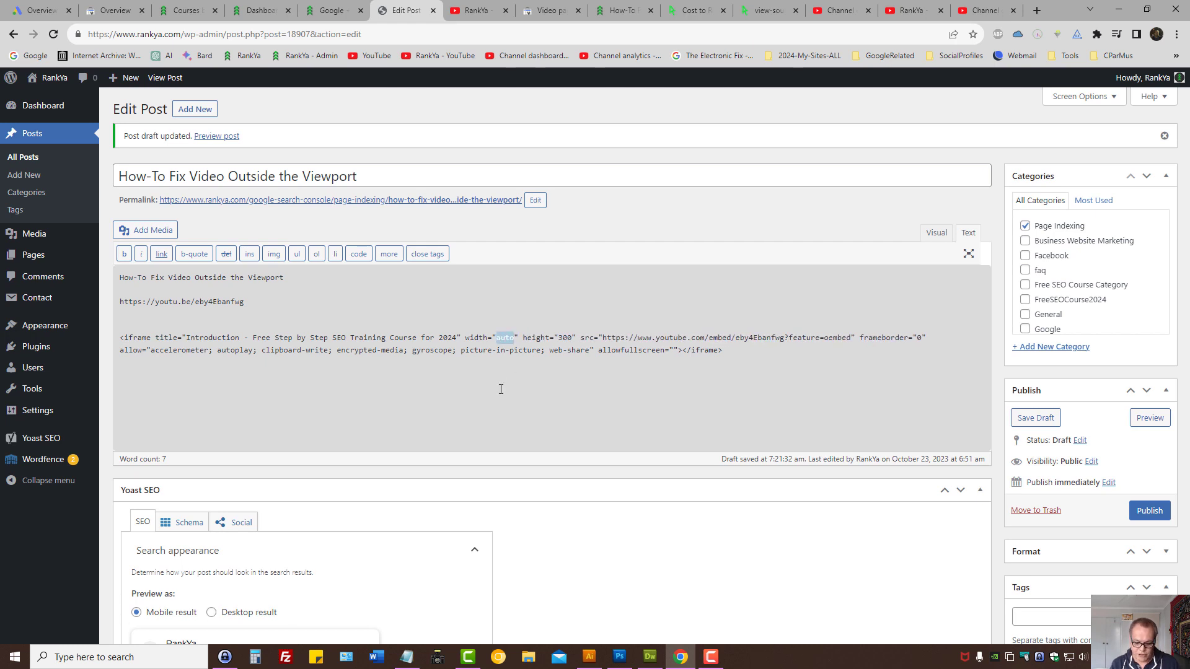
text(100%)
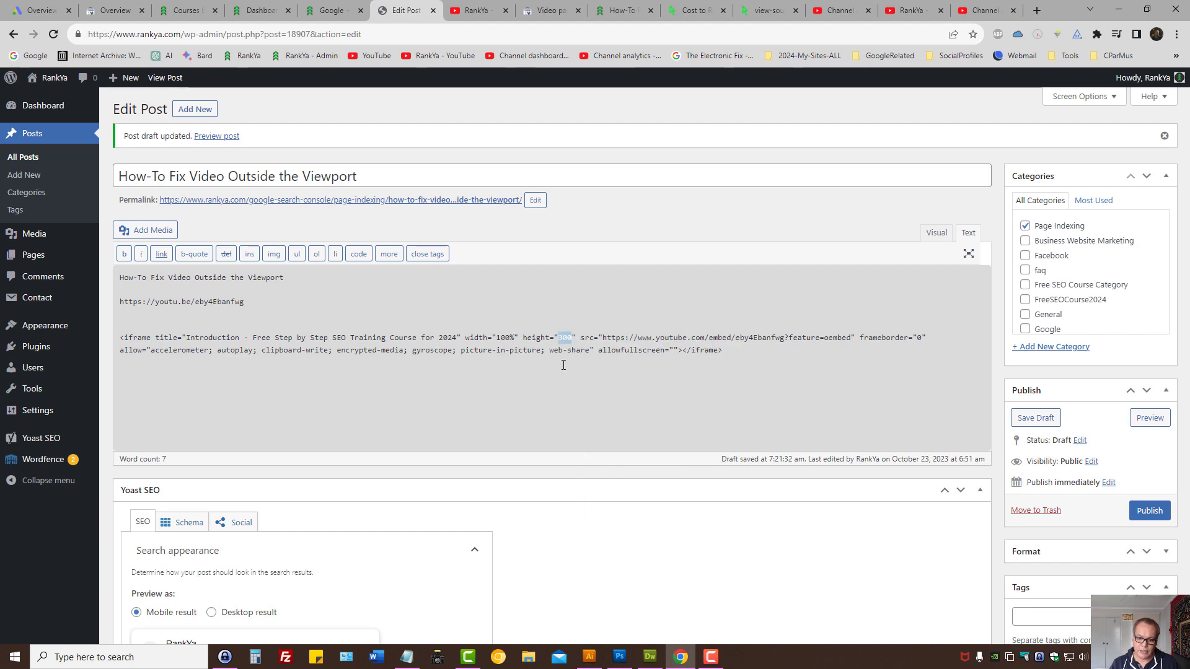
text(auto)
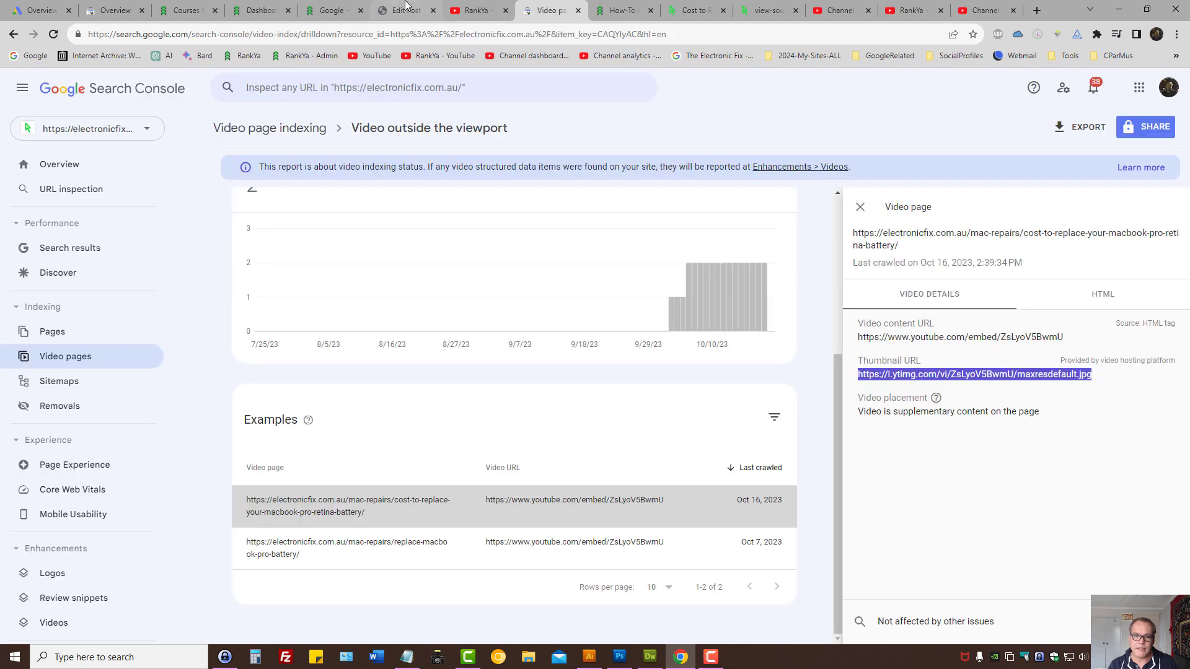
Set the iframe height to 400, preview the post and resize the responsive viewport to confirm the video fits
click(405, 10)
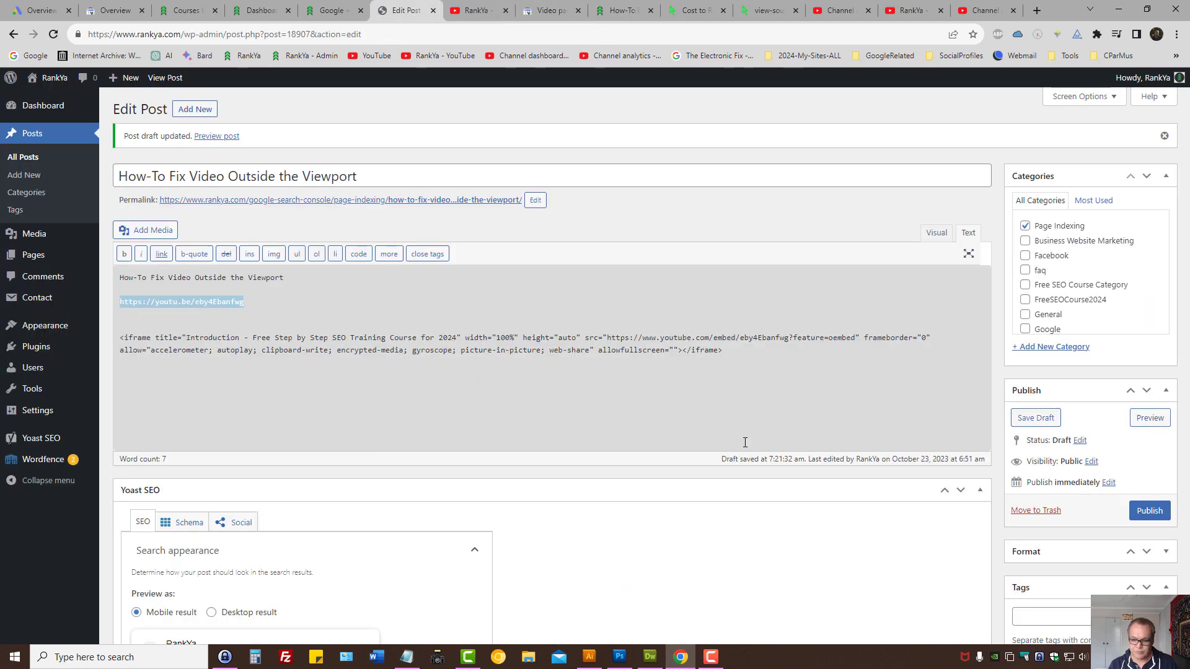
click(216, 137)
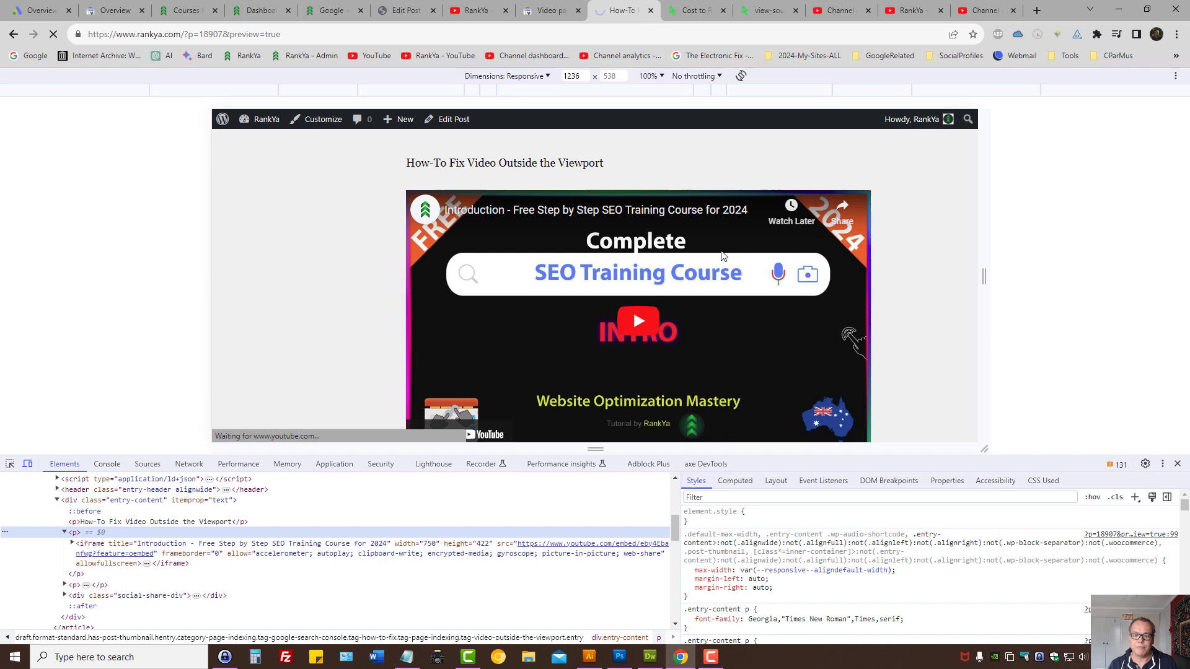
mouse_move(719, 238)
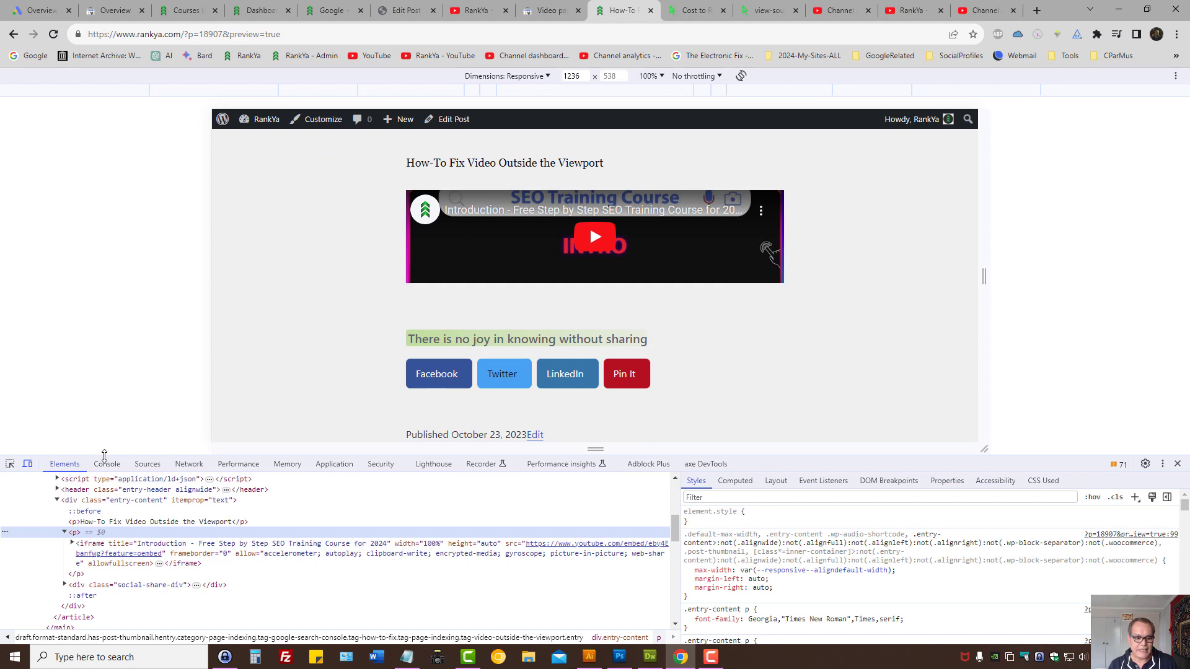
click(406, 10)
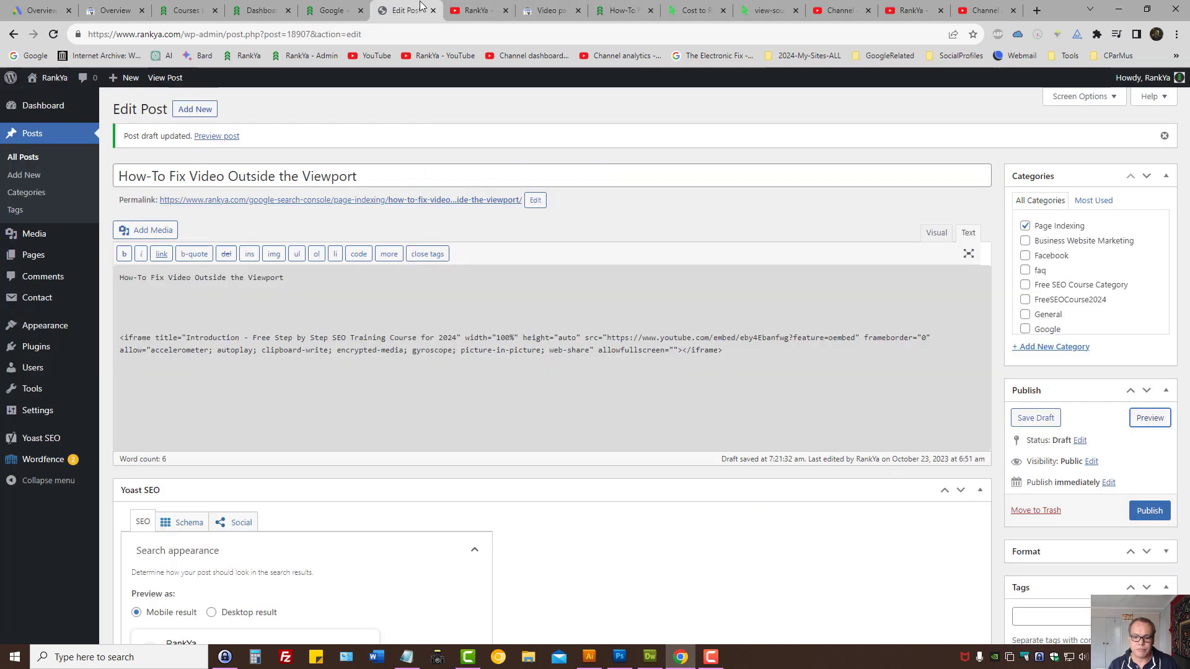
double_click(565, 337)
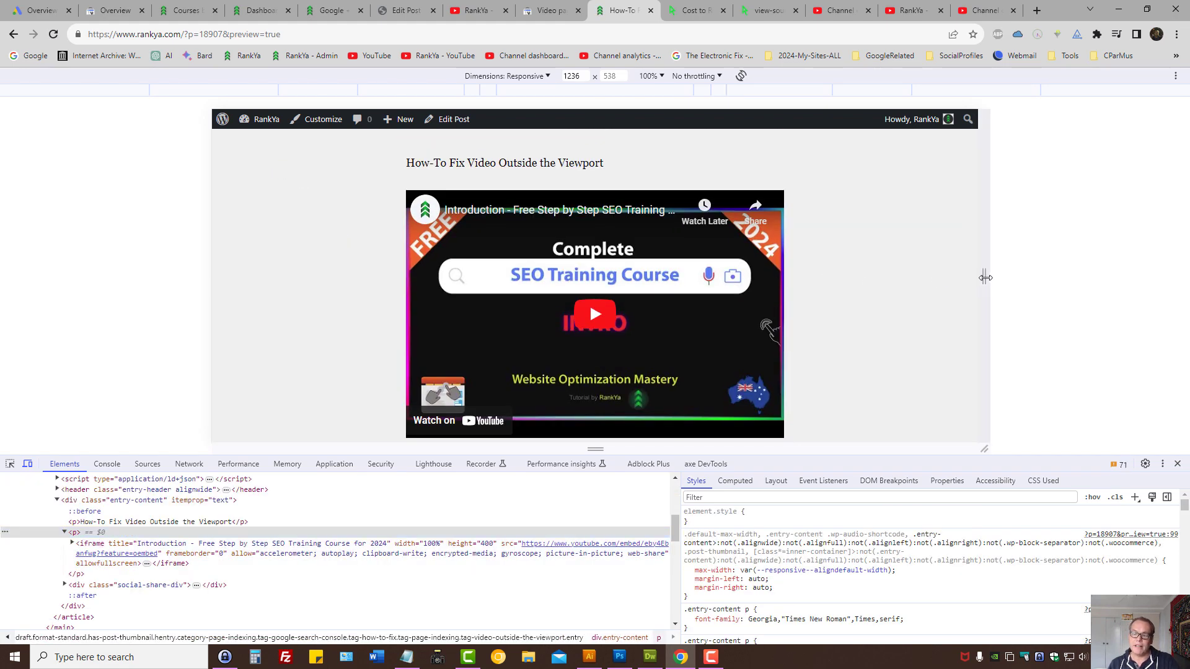
drag(986, 277, 755, 277)
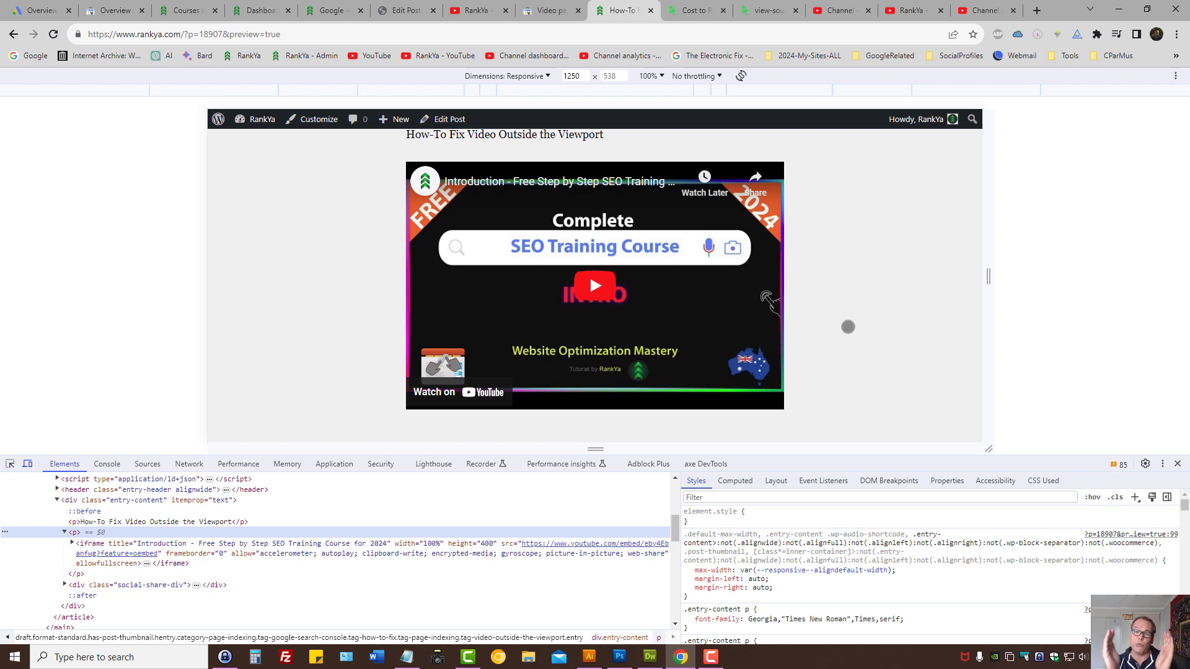
mouse_move(839, 306)
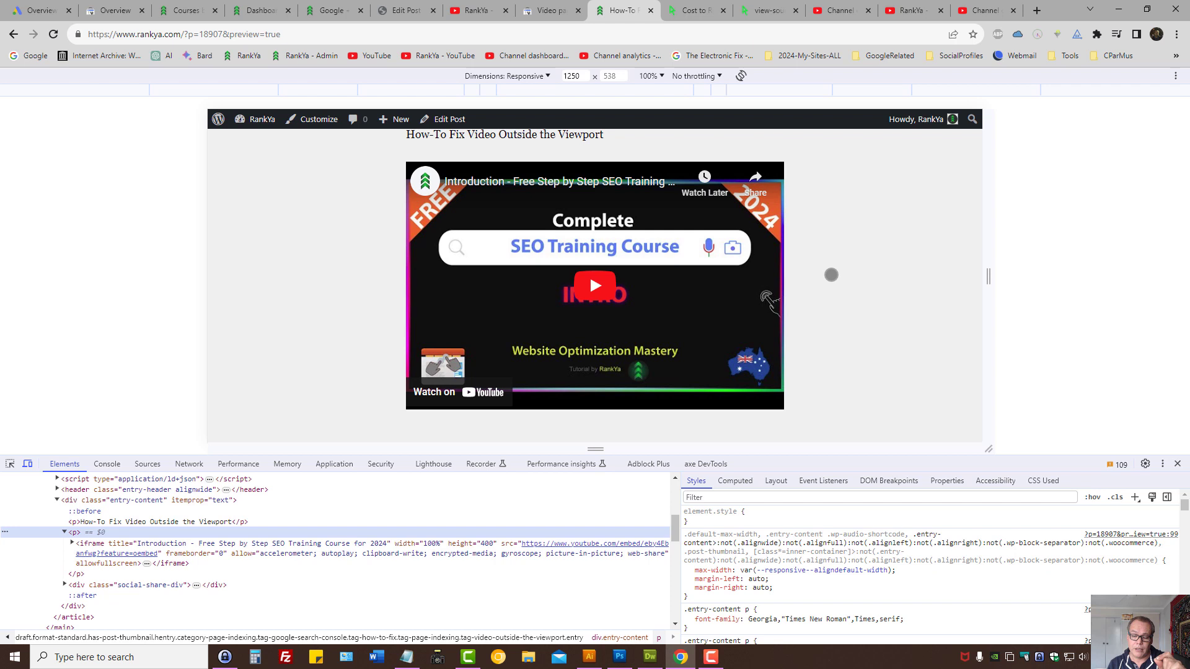
mouse_move(829, 271)
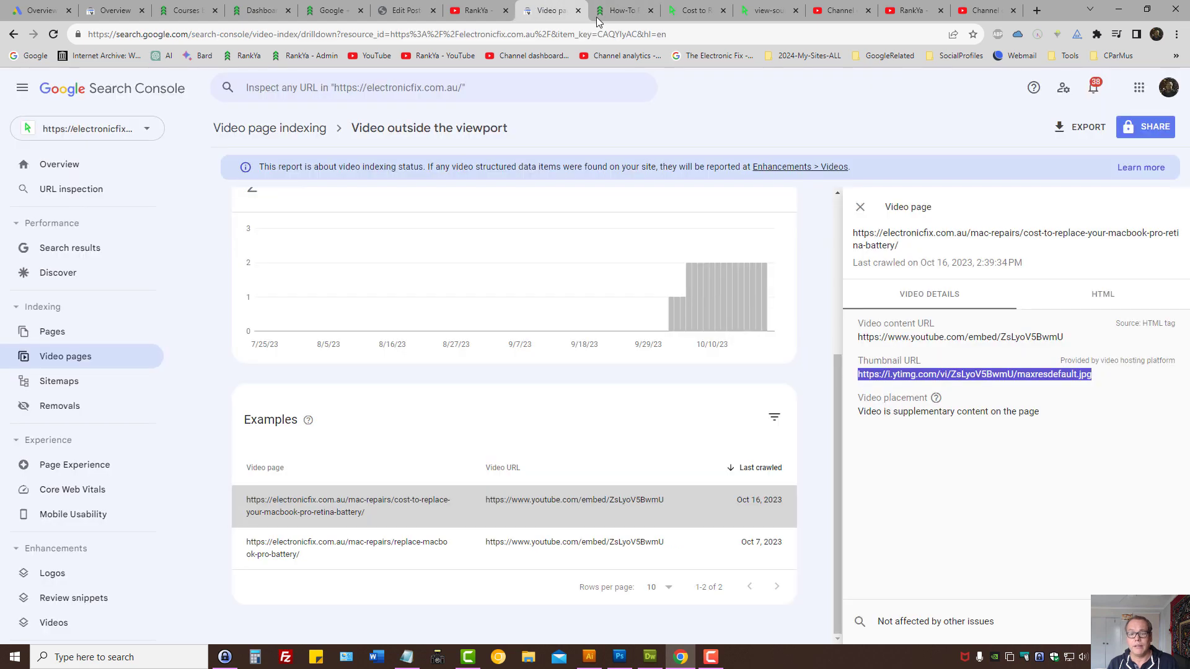
mouse_move(792, 273)
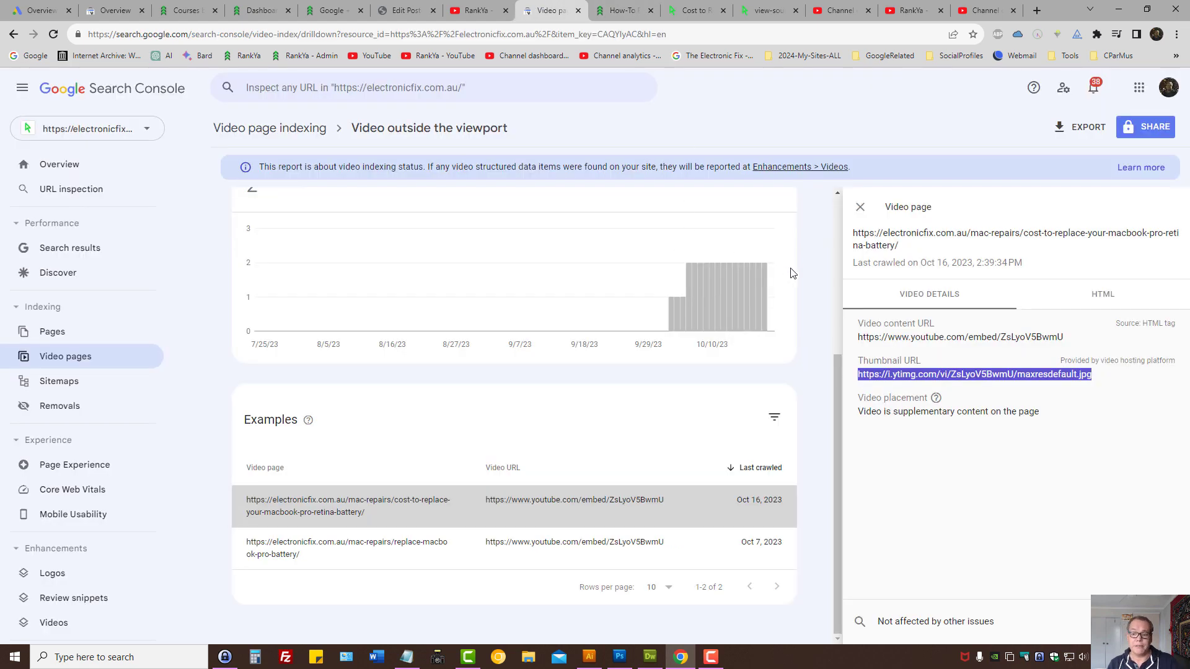
mouse_move(553, 228)
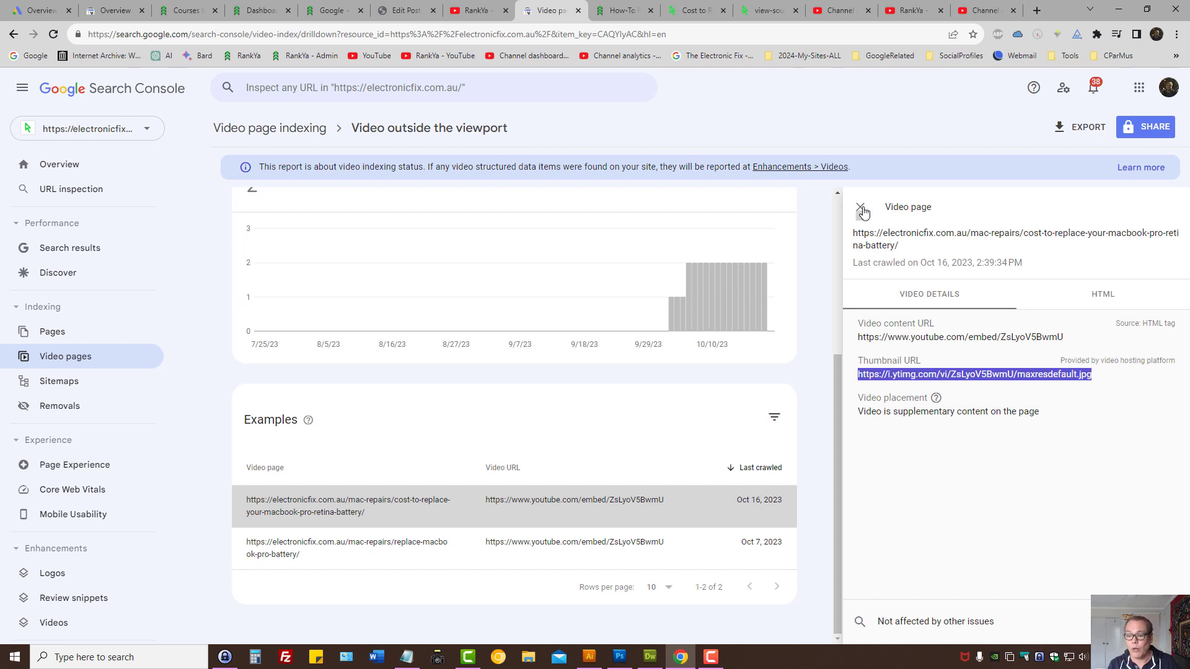
Close the example page's video details to return to the report with its Validate Fix button
click(862, 210)
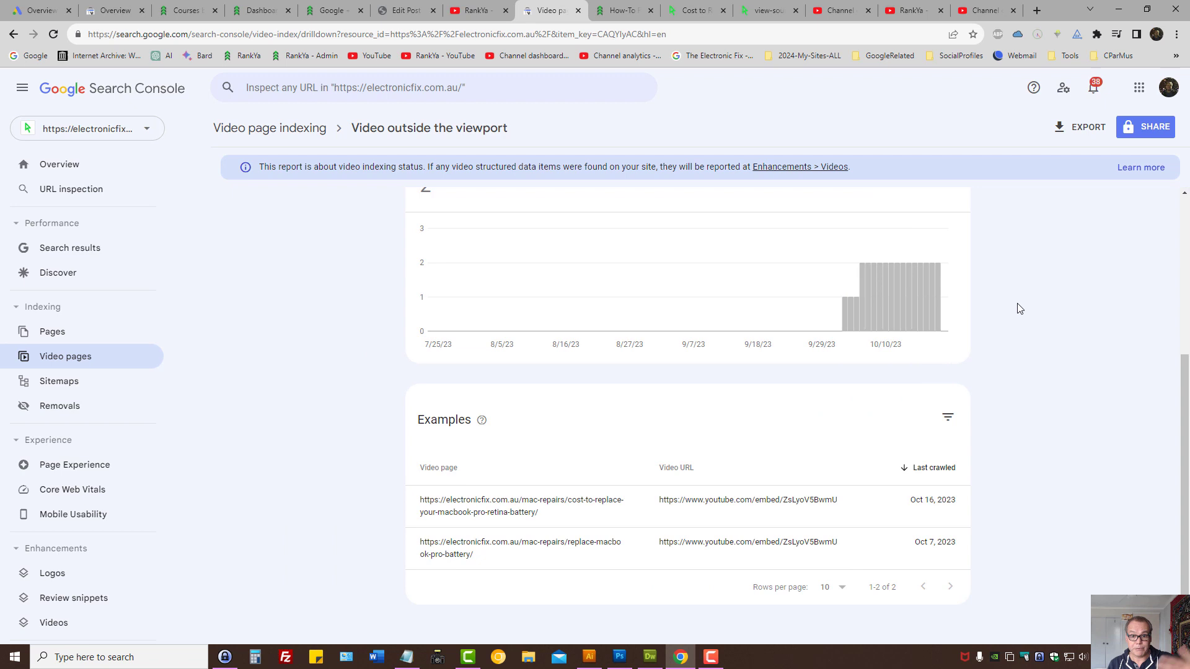
mouse_move(1000, 302)
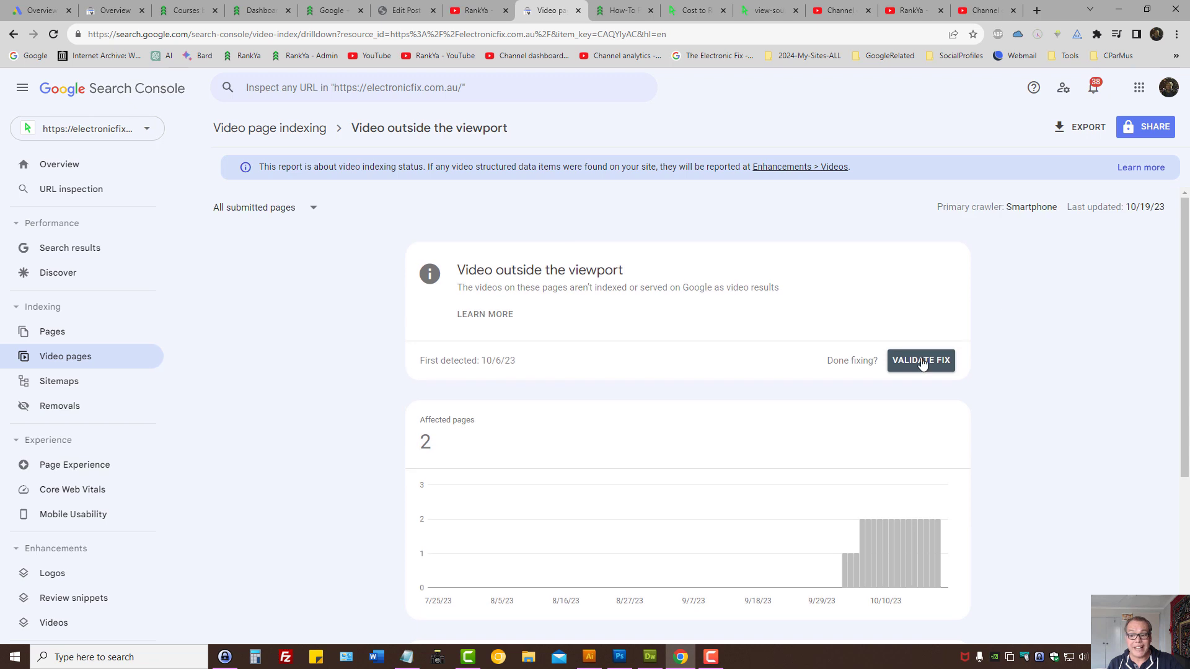
mouse_move(921, 364)
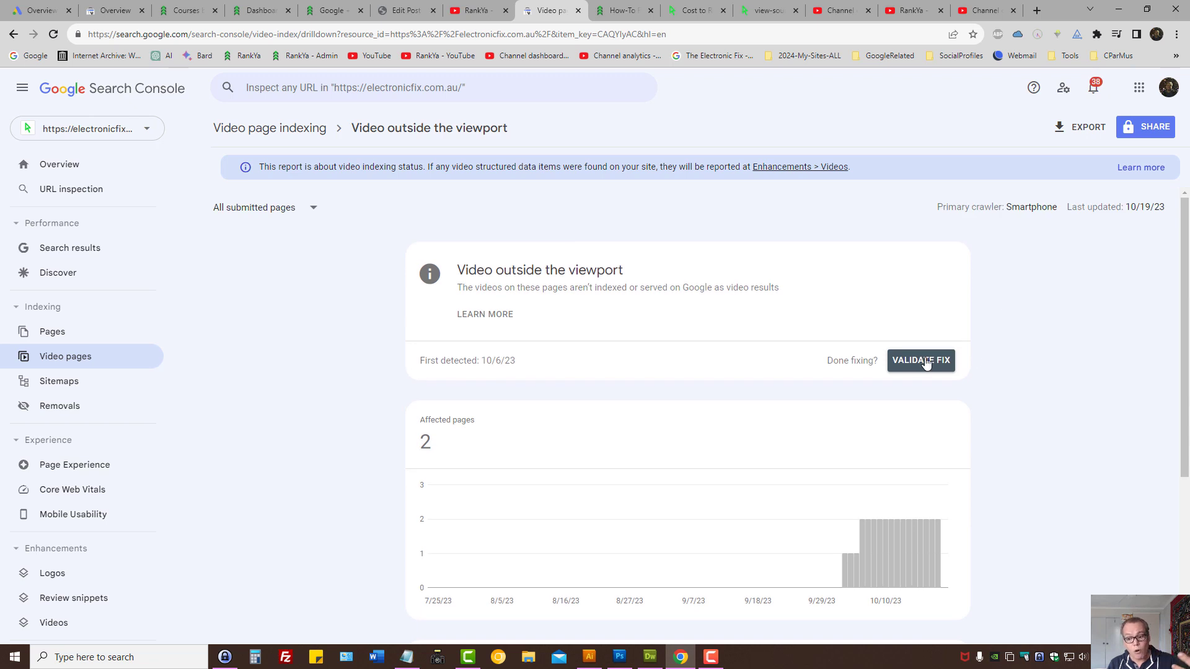
mouse_move(1001, 361)
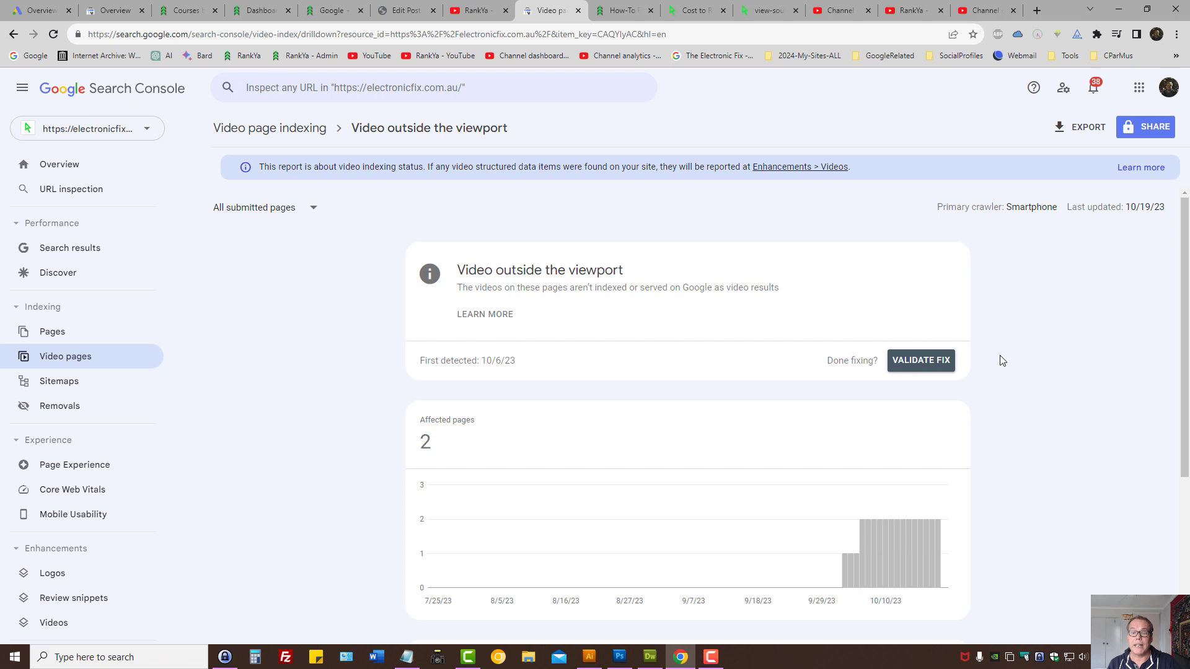
mouse_move(580, 169)
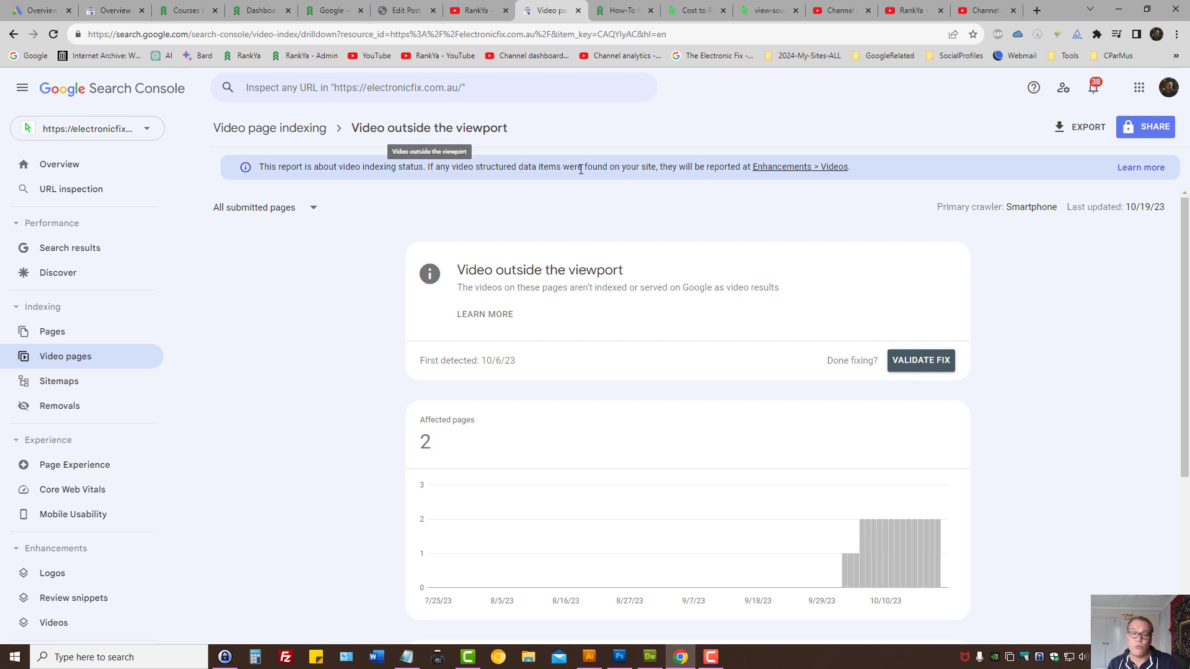
mouse_move(614, 235)
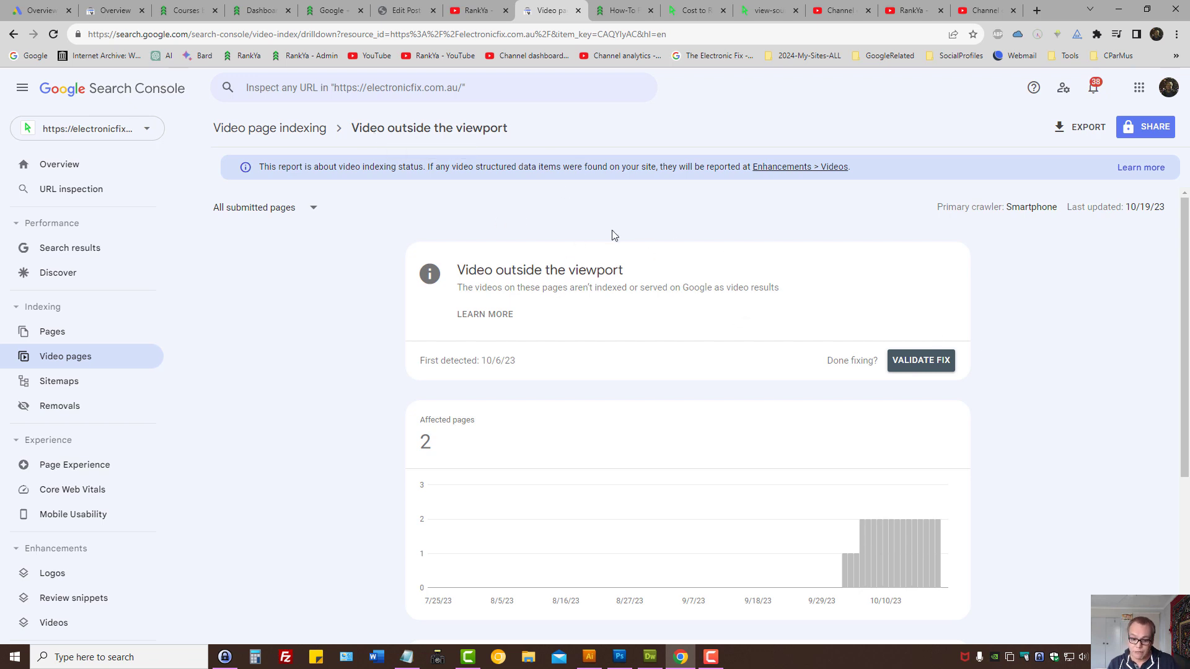
Review the affected repair page and its HTML source against the report, then land on the RankYa YouTube channel
click(694, 10)
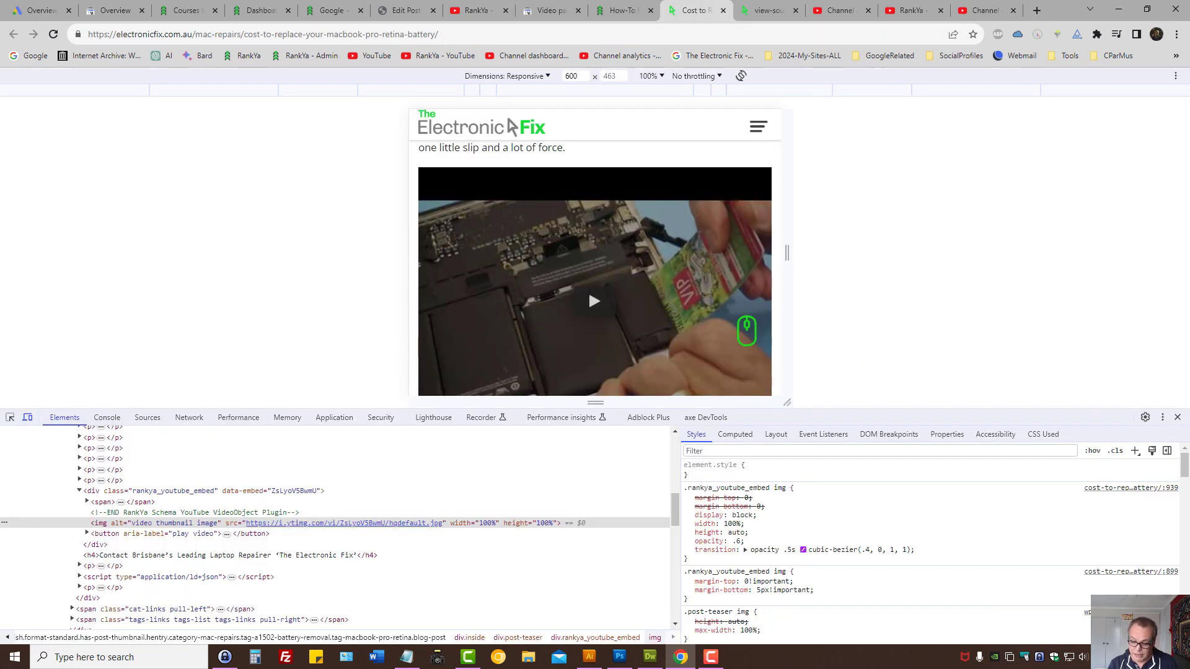
click(551, 10)
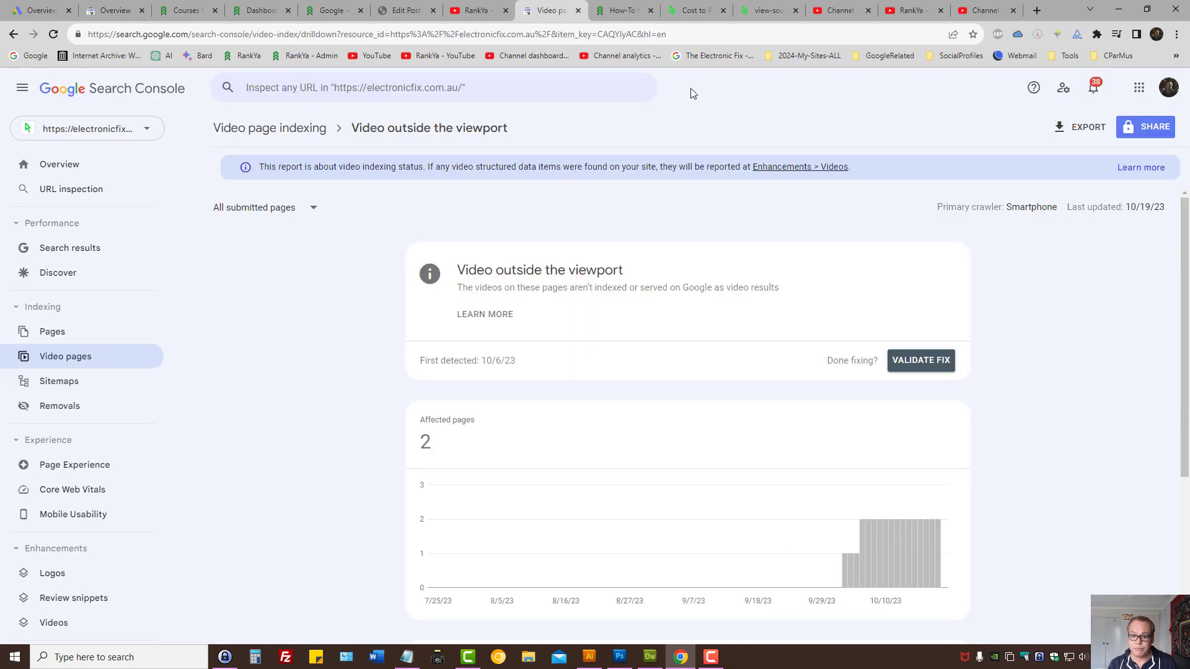
mouse_move(750, 228)
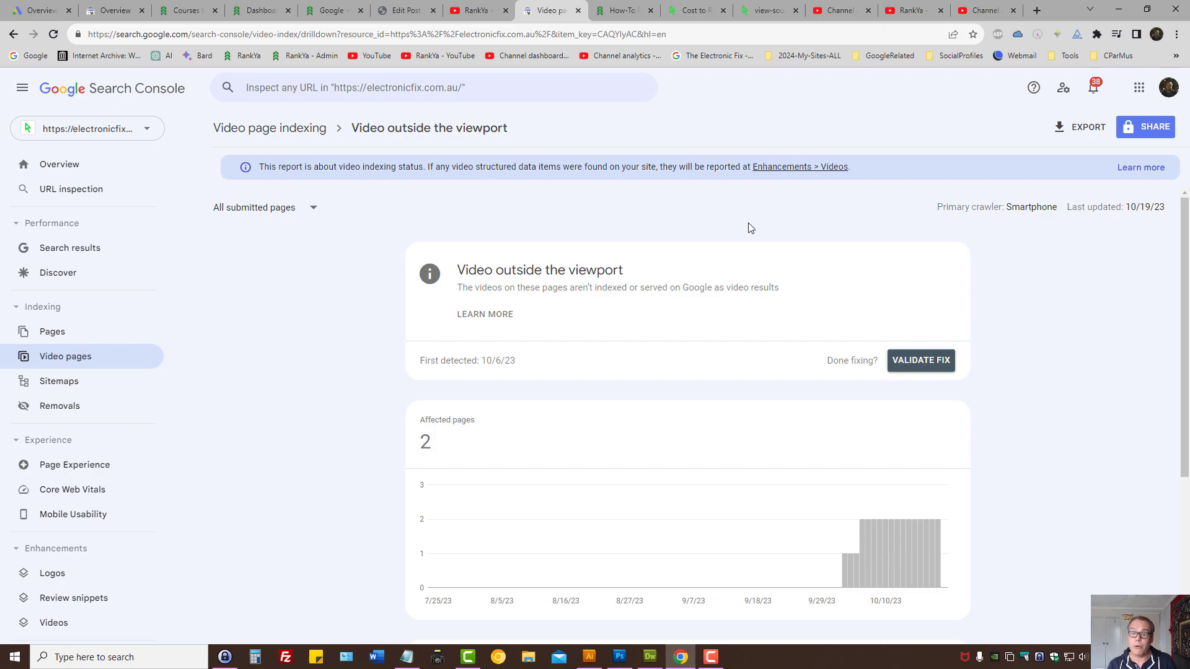
click(766, 10)
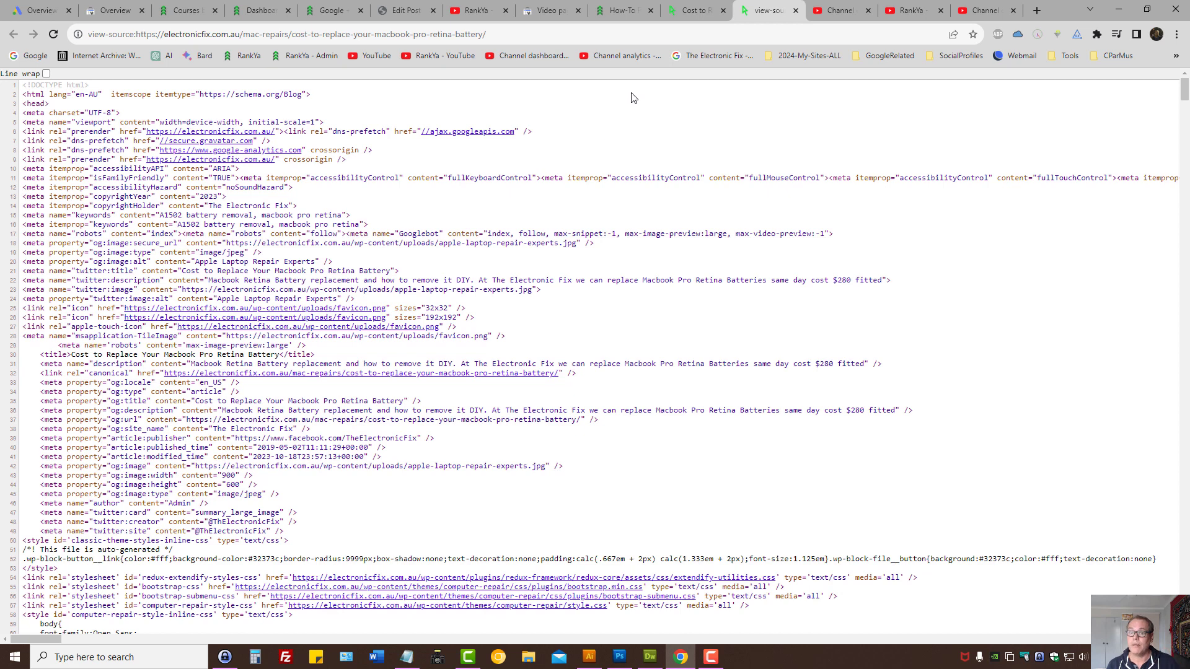
click(690, 10)
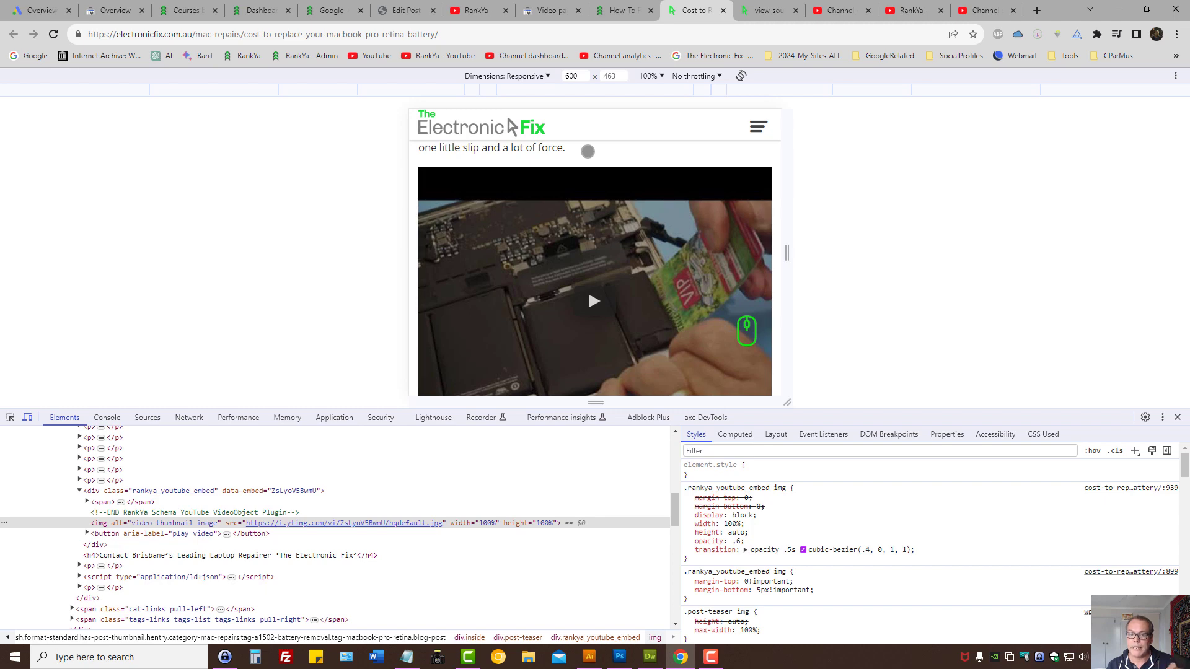
click(550, 10)
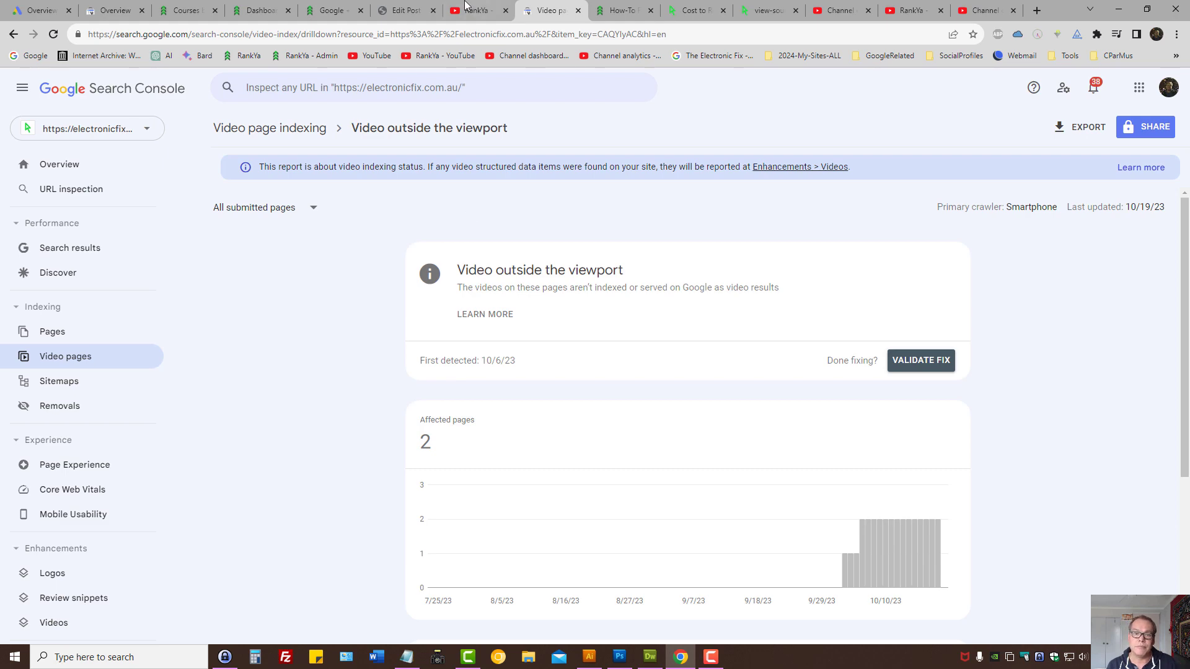
click(476, 10)
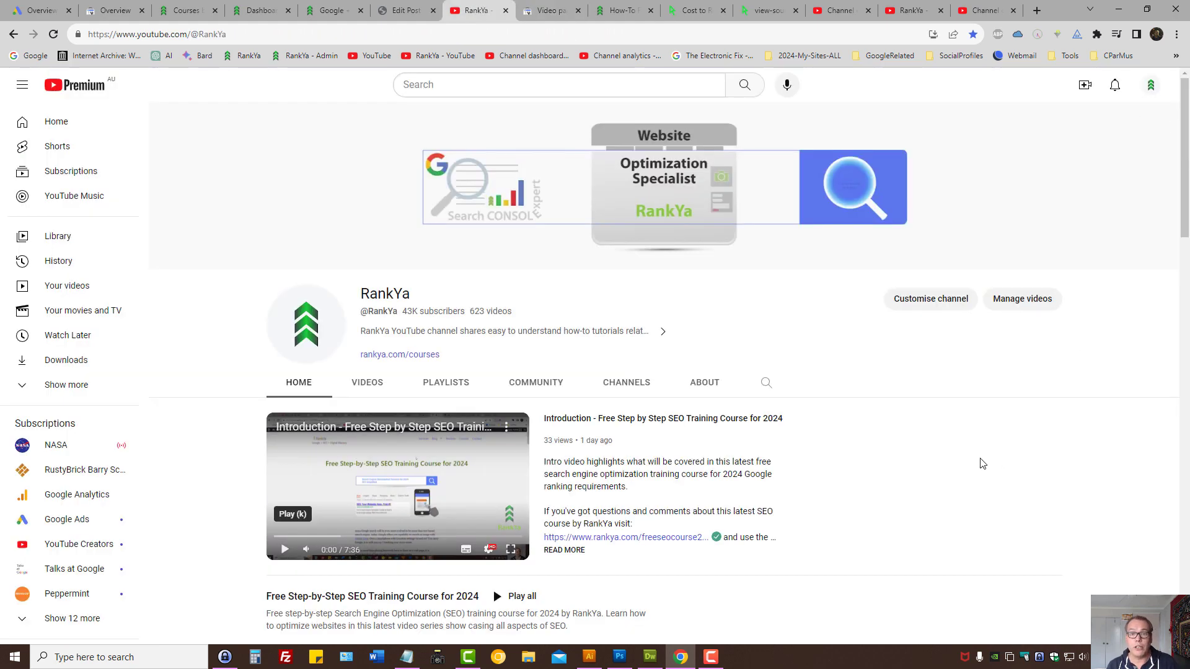